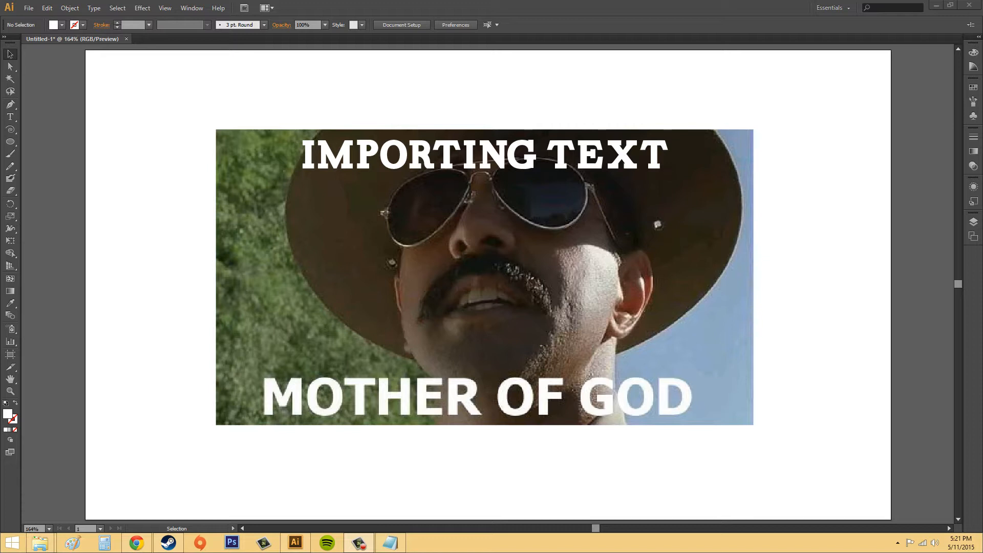
{"action": "mouse_move", "coordinate": [967, 463]}
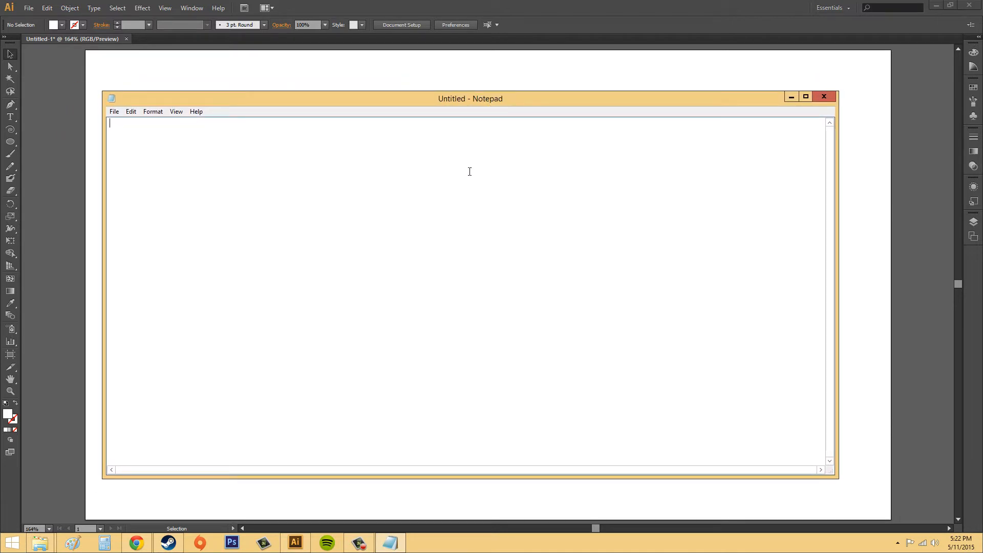
Step: Write the heading WRITING DOWN THE WORK and the indented line Seeing the lights
{"action": "type", "text": "WRITING"}
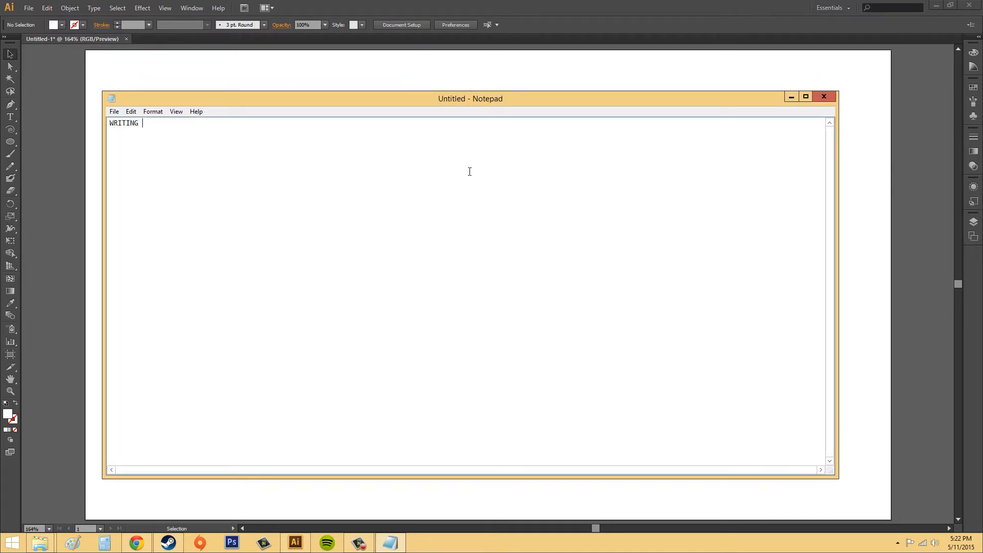
{"action": "type", "text": "DOWN THE WOR"}
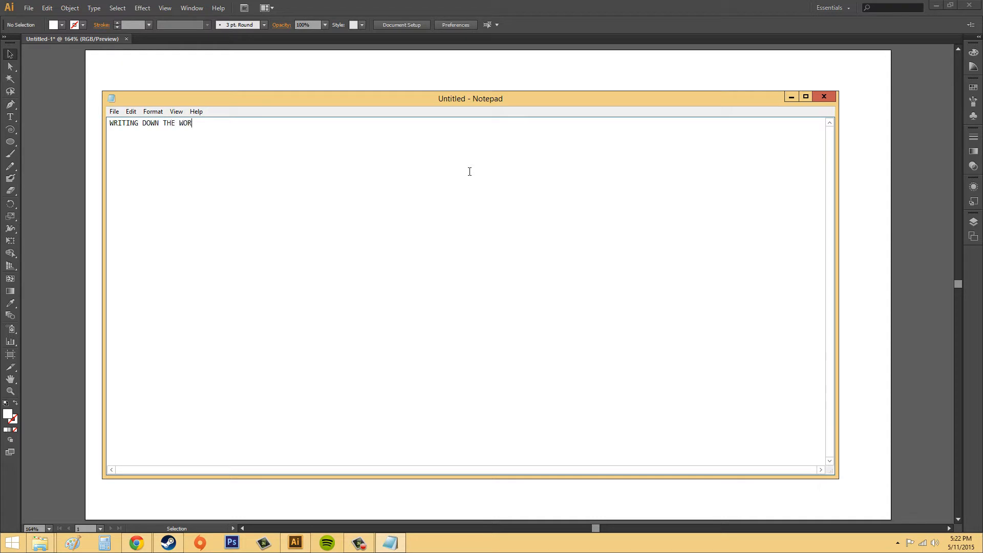
{"action": "type", "text": "K"}
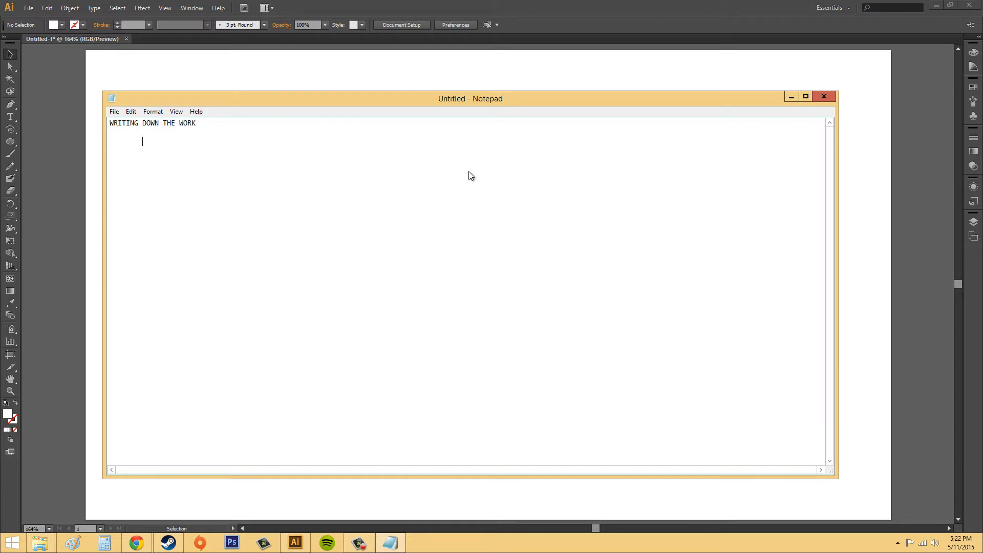
{"action": "mouse_move", "coordinate": [469, 172]}
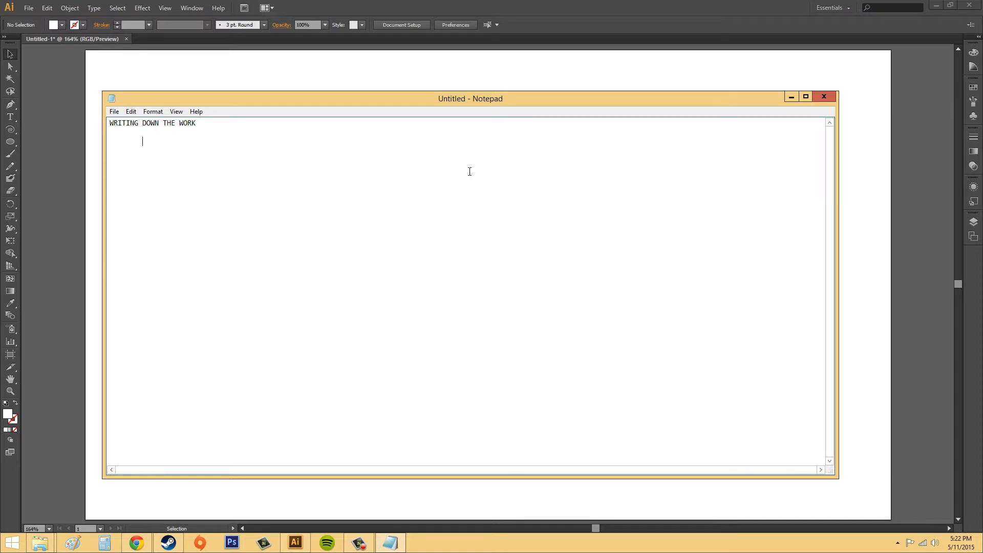
{"action": "type", "text": "Seeing the lights"}
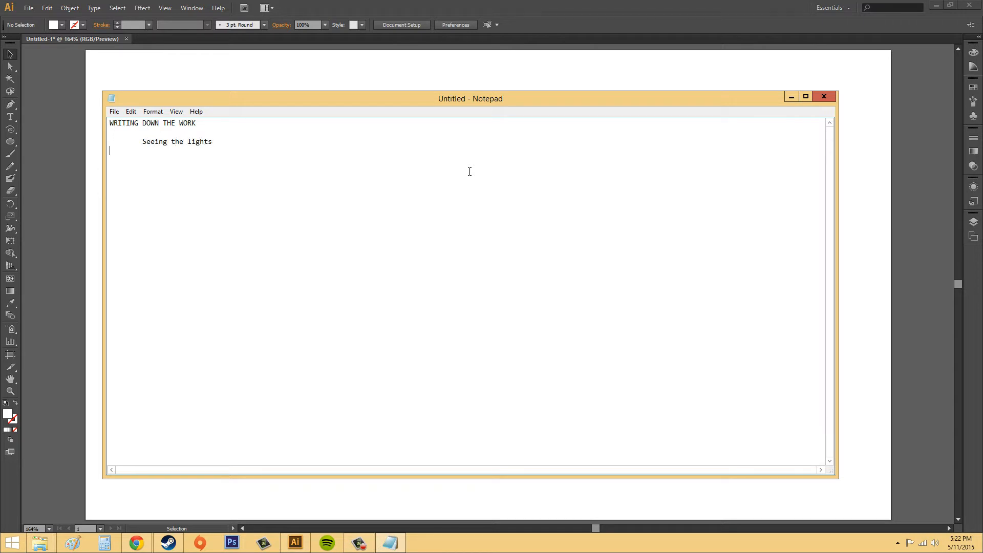
Step: Add the symbol line %&*# and the line PS4 - Final Fantasy XV
{"action": "type", "text": "%&*("}
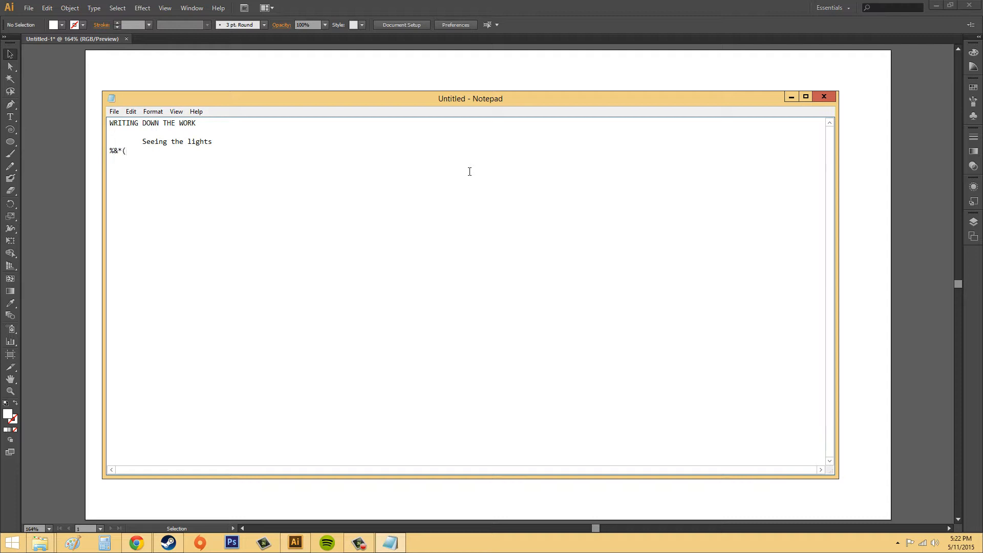
{"action": "key", "text": "Backspace"}
{"action": "type", "text": "#"}
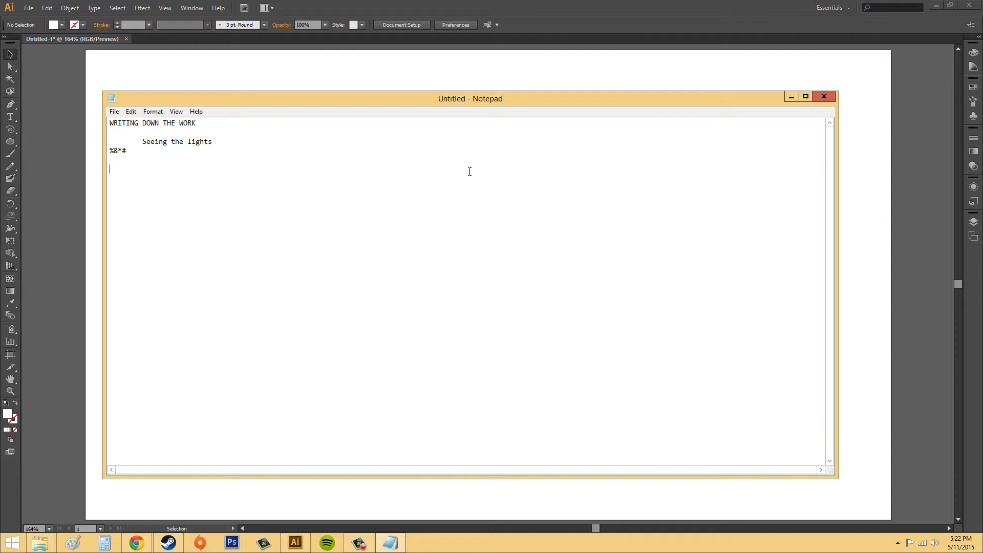
{"action": "type", "text": "PS"}
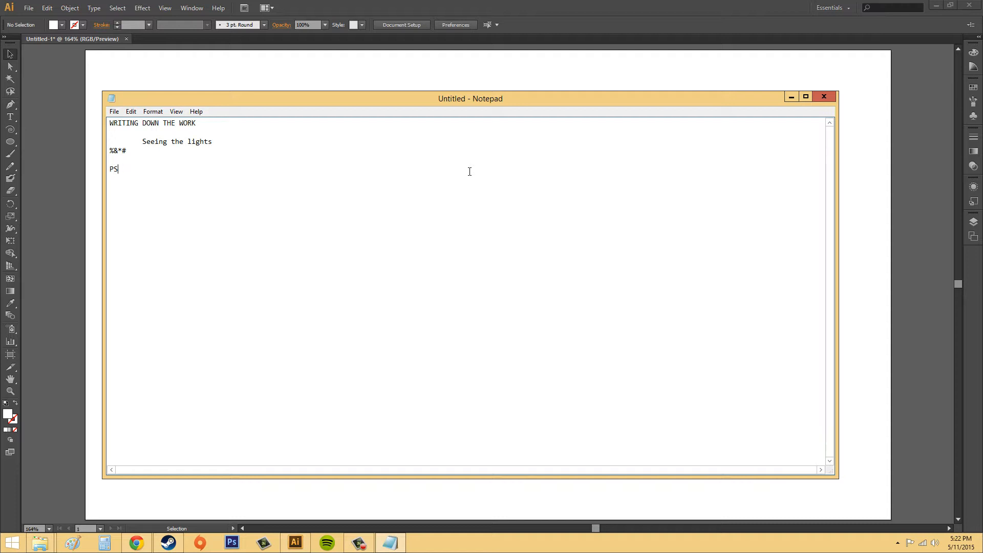
{"action": "type", "text": "4 - F"}
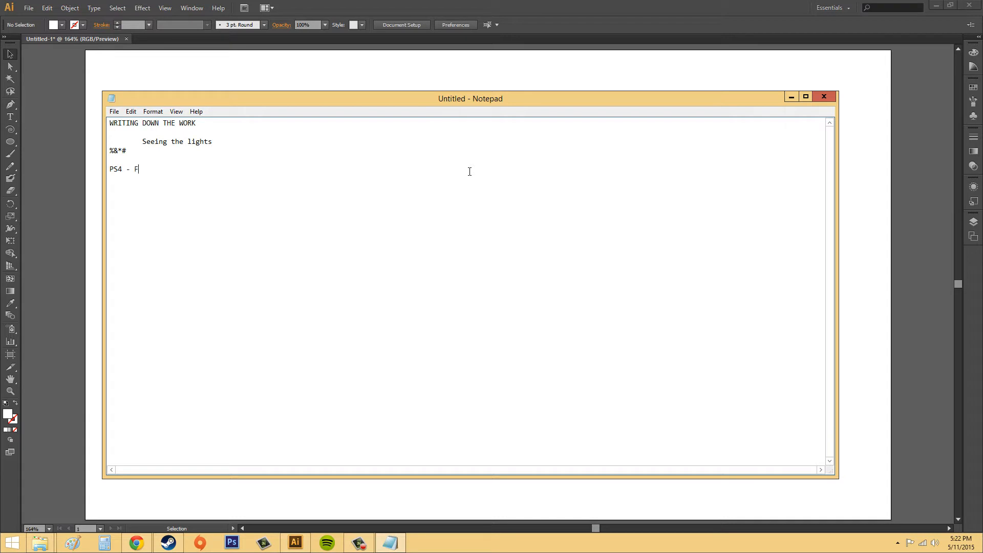
{"action": "type", "text": "inal Fant"}
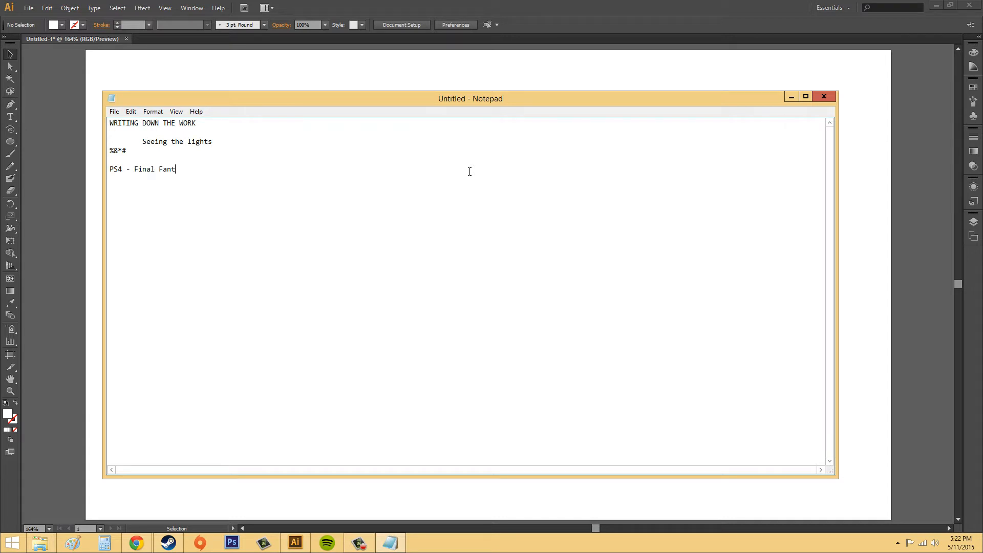
{"action": "type", "text": "asy"}
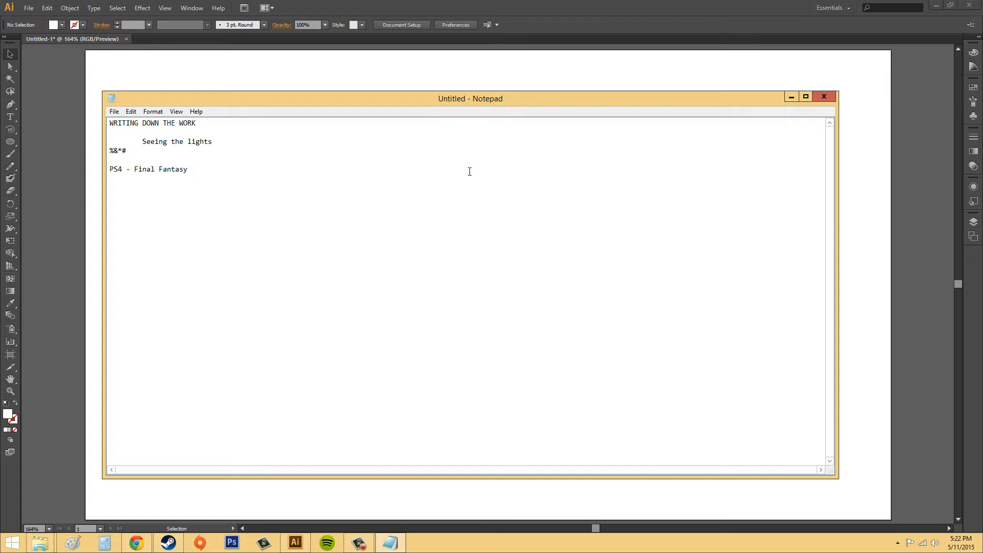
{"action": "type", "text": "X"}
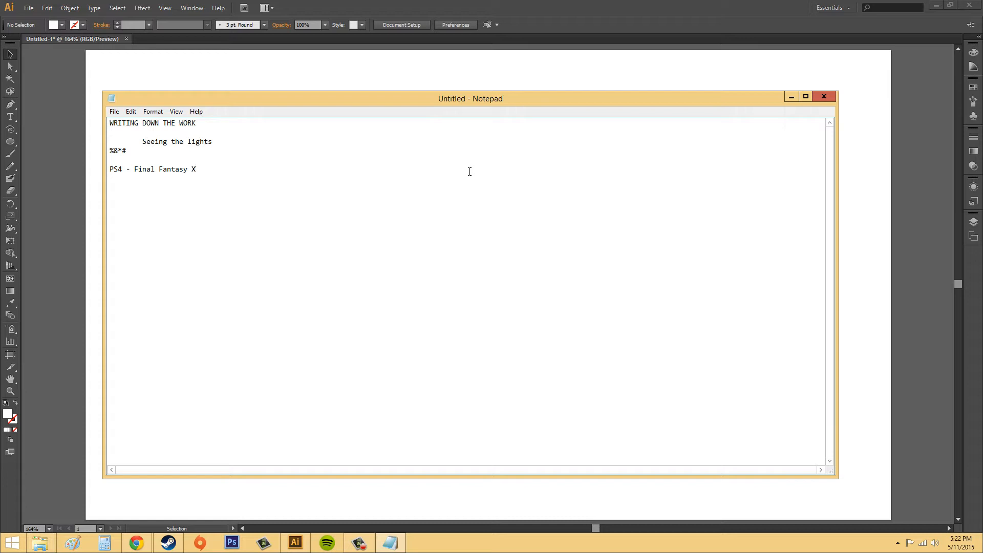
{"action": "type", "text": "V"}
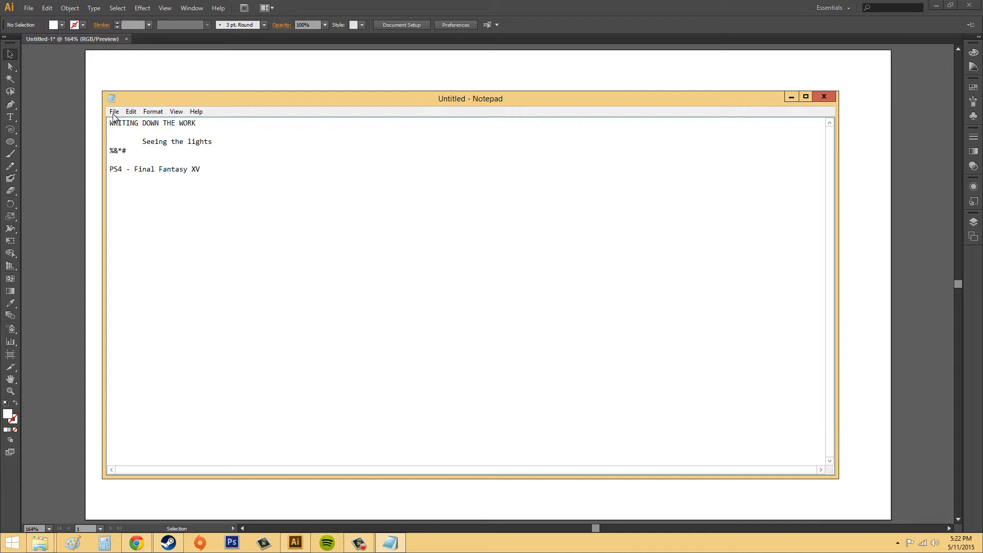
Step: Save the note as newbostonimporttext in the Newboston crap folder and close Notepad
{"action": "left_click", "coordinate": [114, 111]}
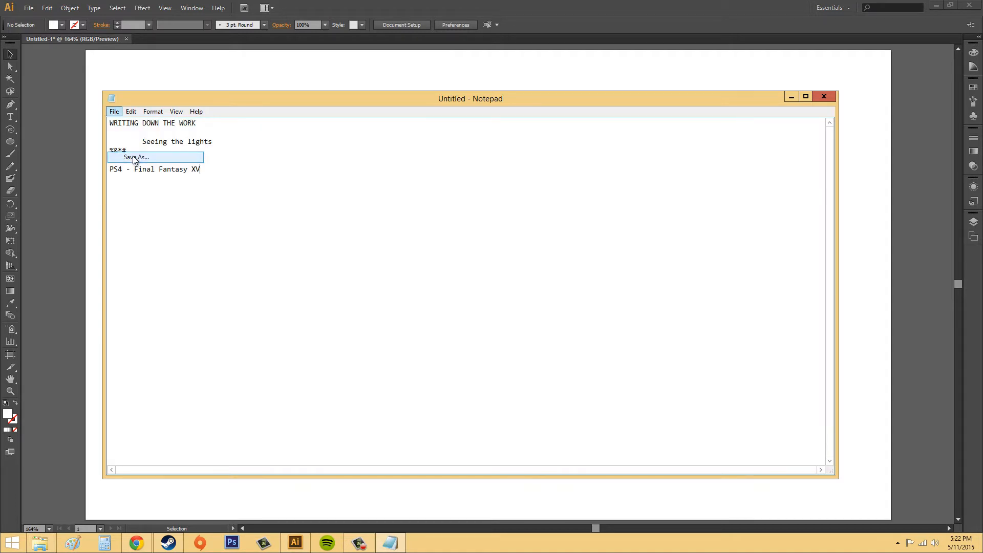
{"action": "left_click", "coordinate": [136, 157]}
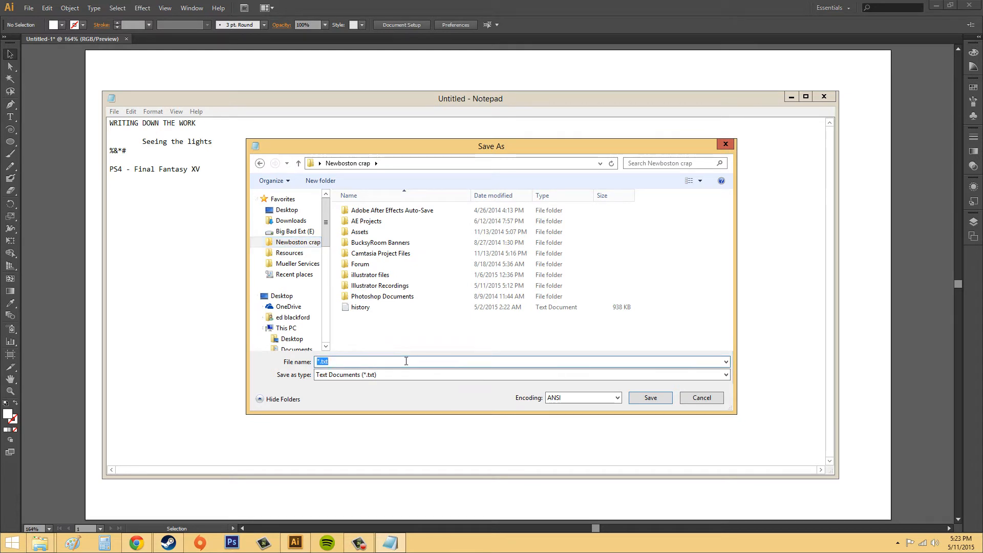
{"action": "type", "text": "newbno"}
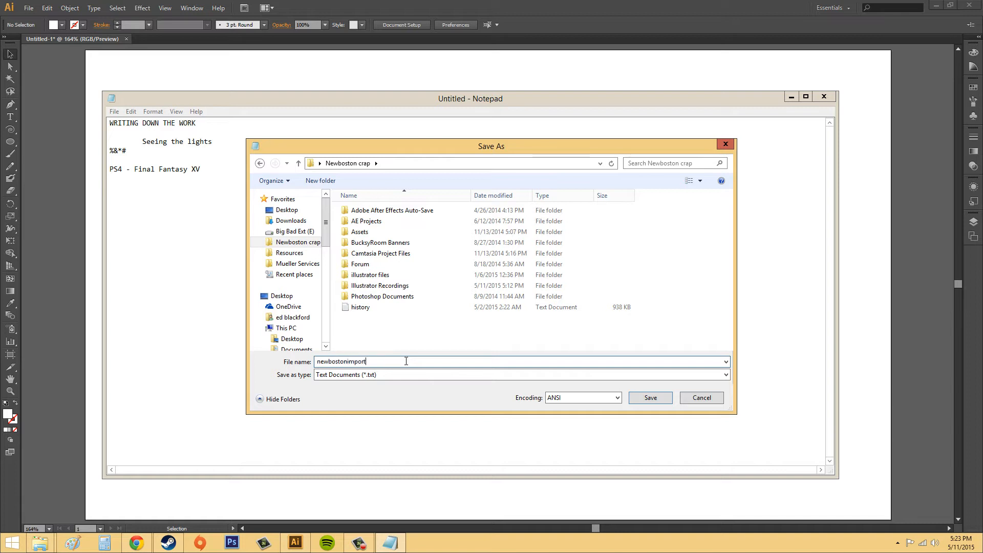
{"action": "type", "text": "text"}
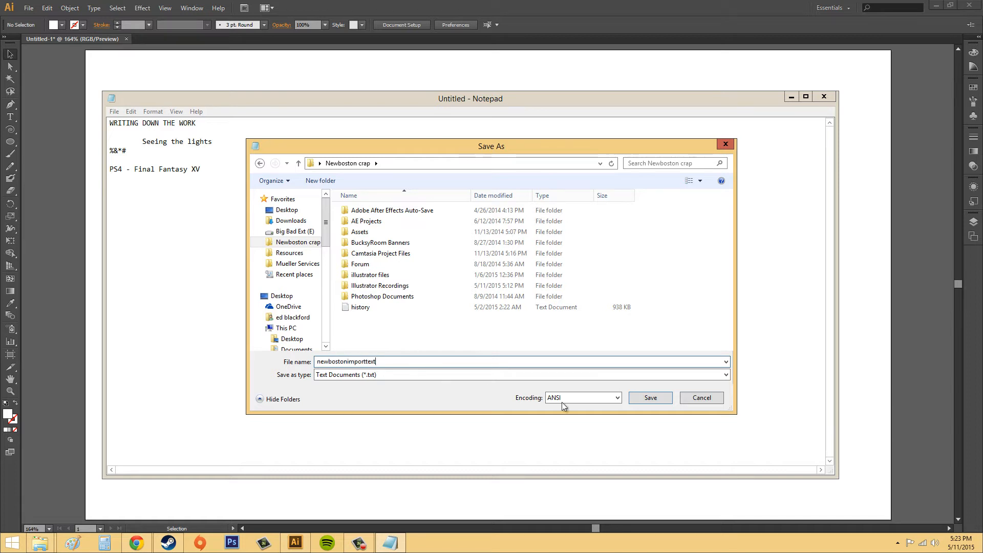
{"action": "left_click", "coordinate": [649, 397]}
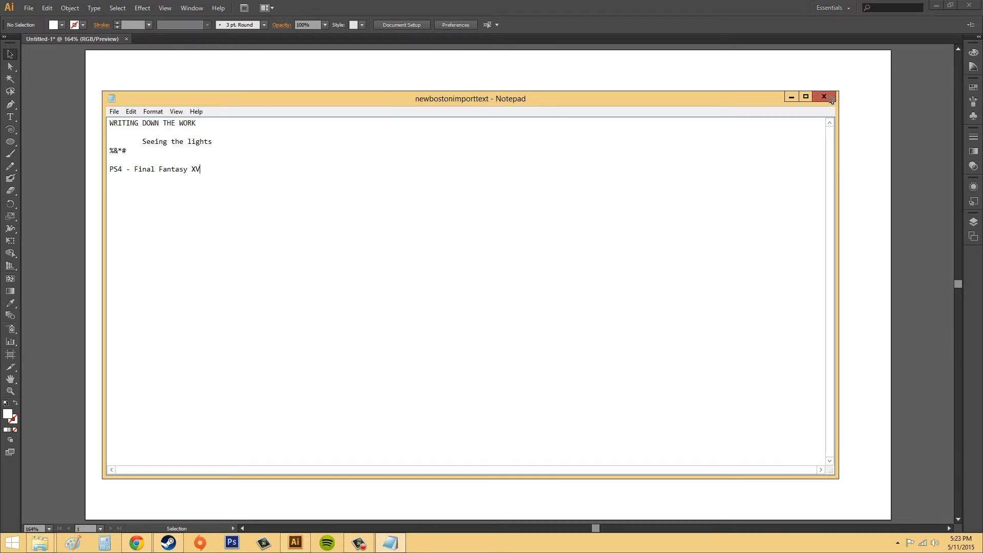
{"action": "left_click", "coordinate": [823, 96]}
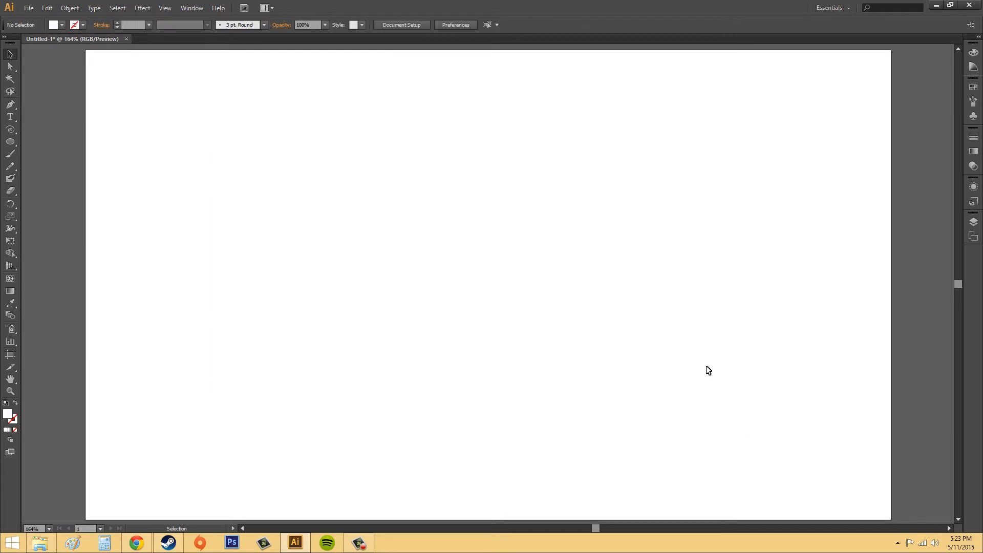
Step: In the Place dialog, choose newbostonimporttext from the Newboston crap folder
{"action": "left_click", "coordinate": [28, 7]}
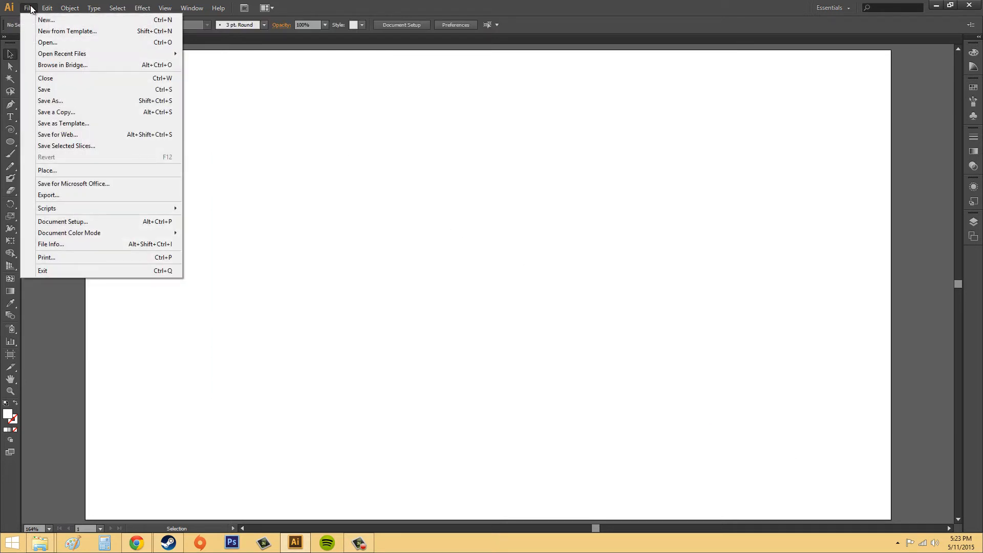
{"action": "mouse_move", "coordinate": [46, 170]}
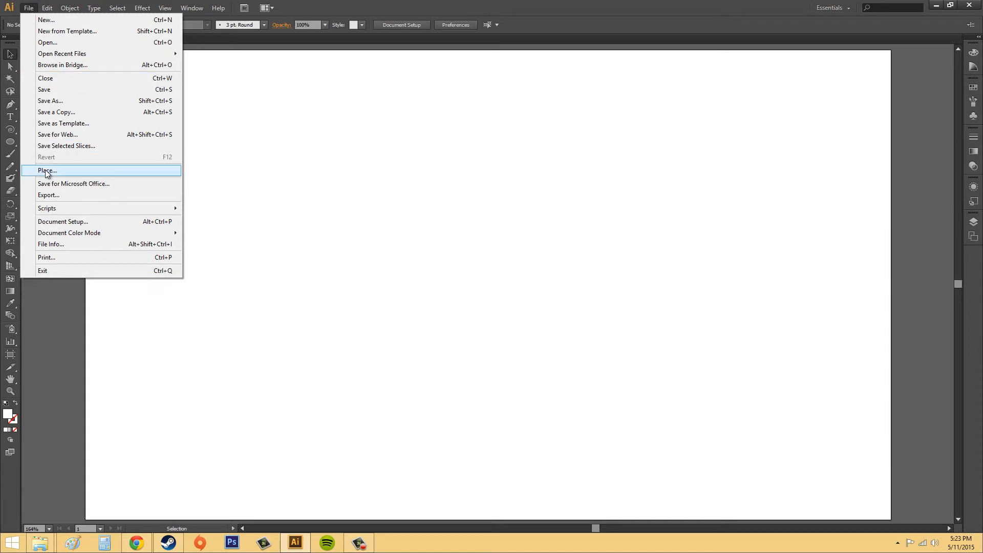
{"action": "left_click", "coordinate": [47, 171]}
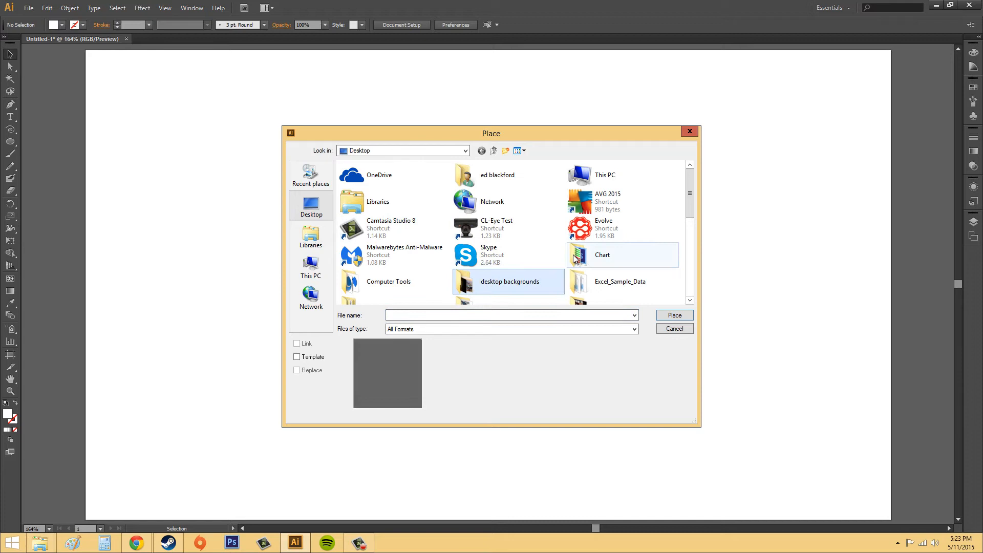
{"action": "scroll", "scroll_direction": "down", "scroll_amount": 3}
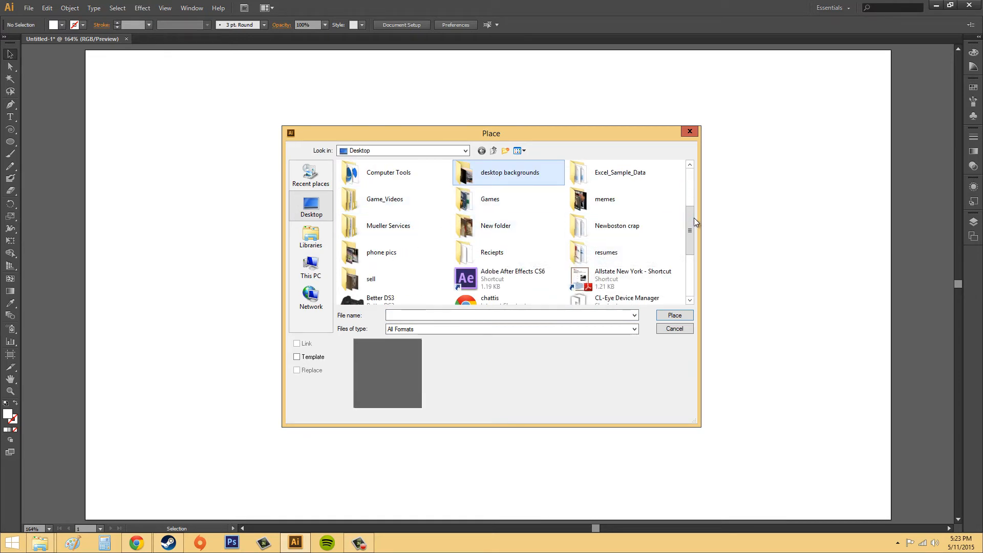
{"action": "double_click", "coordinate": [616, 225]}
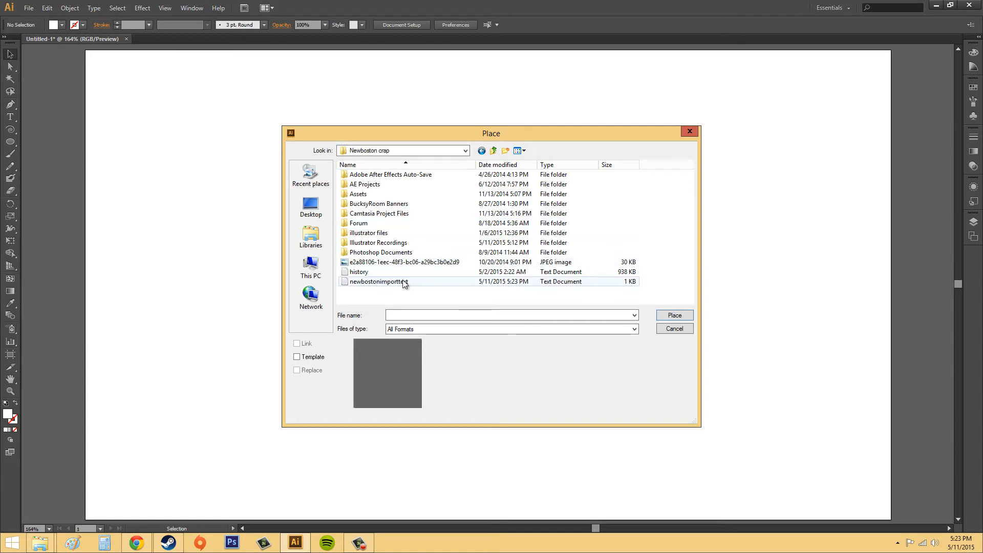
{"action": "left_click", "coordinate": [379, 281]}
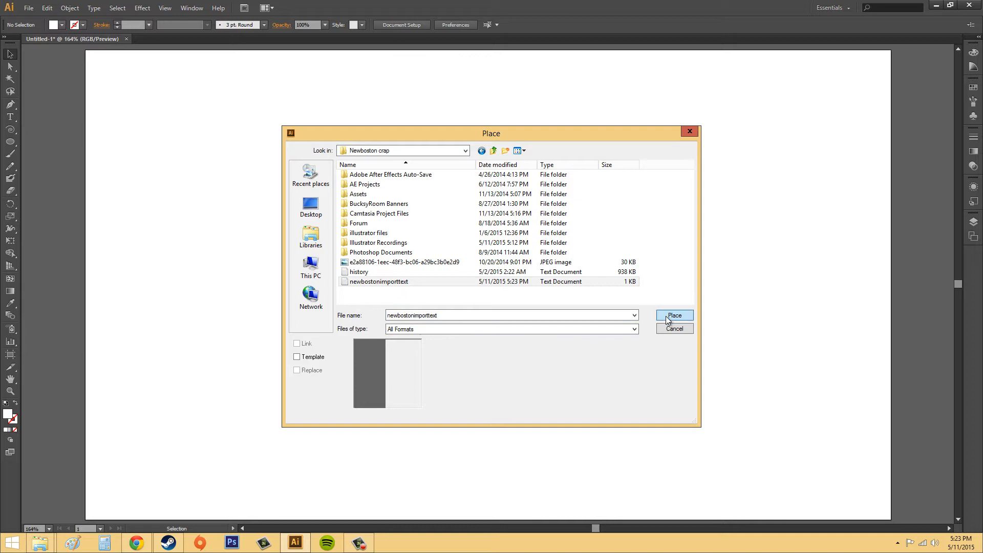
Step: Place the file with default Text Import Options and select the resulting text block
{"action": "left_click", "coordinate": [674, 315]}
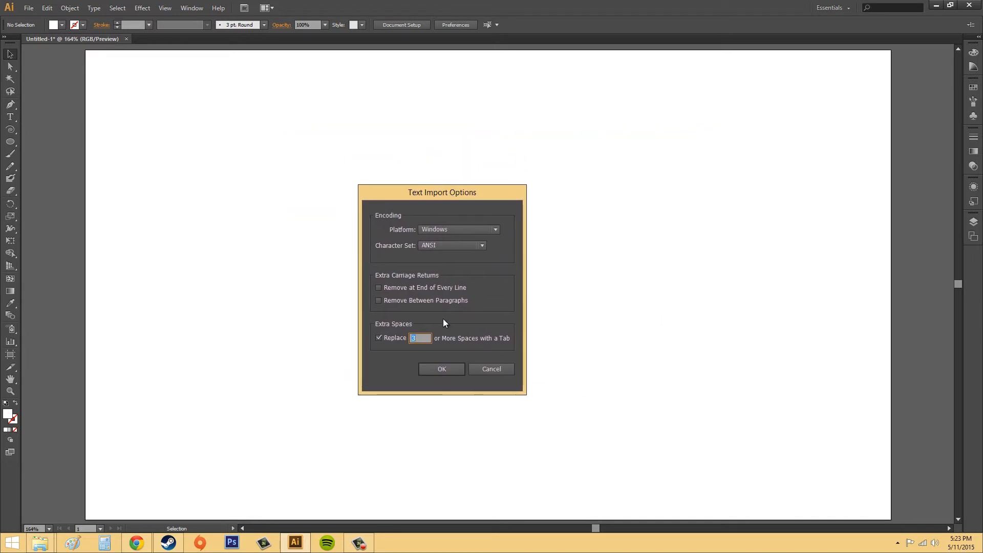
{"action": "mouse_move", "coordinate": [480, 292]}
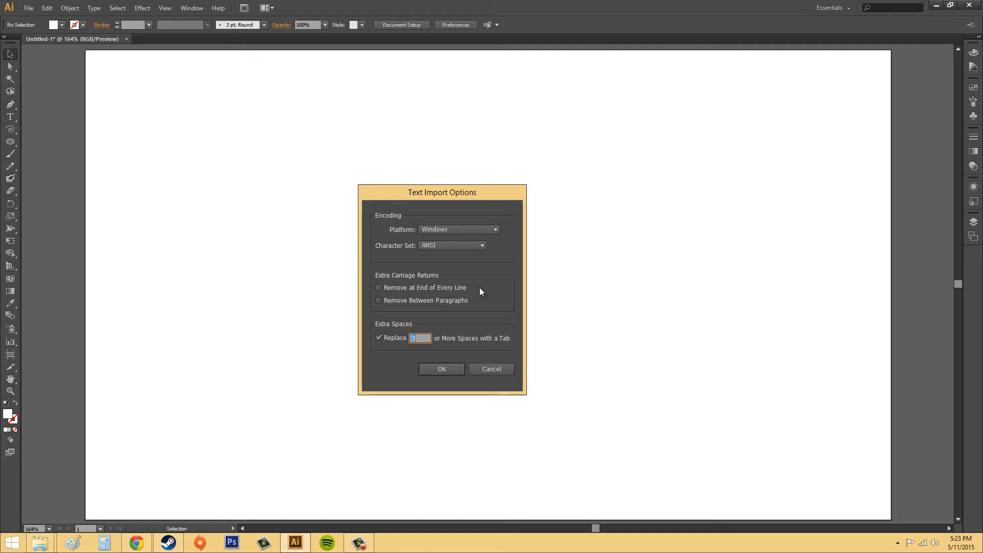
{"action": "mouse_move", "coordinate": [505, 286]}
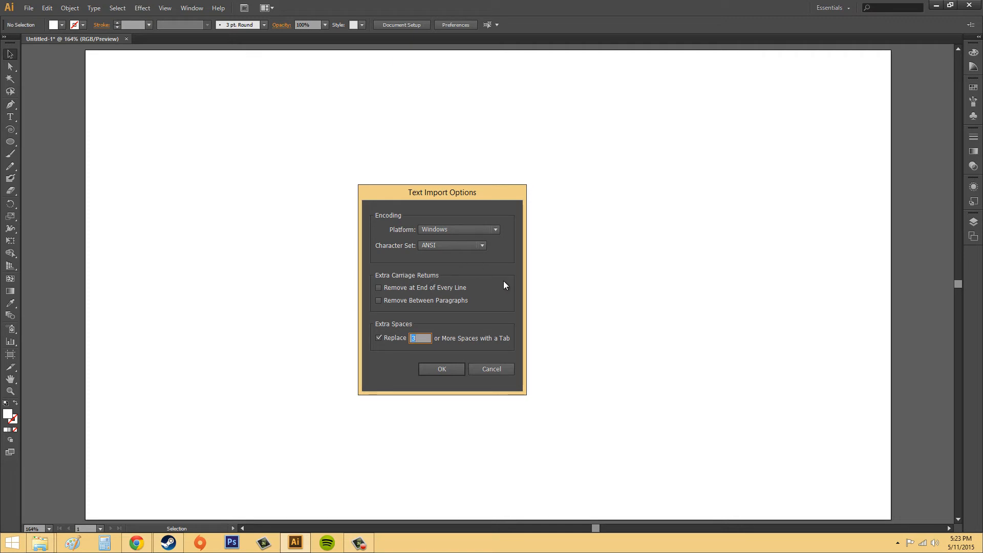
{"action": "mouse_move", "coordinate": [479, 273]}
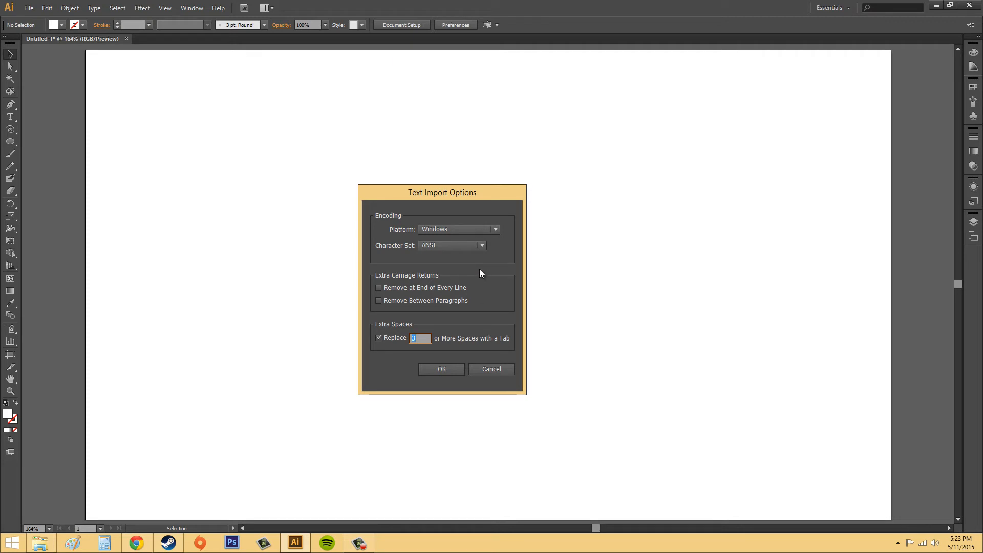
{"action": "mouse_move", "coordinate": [477, 301]}
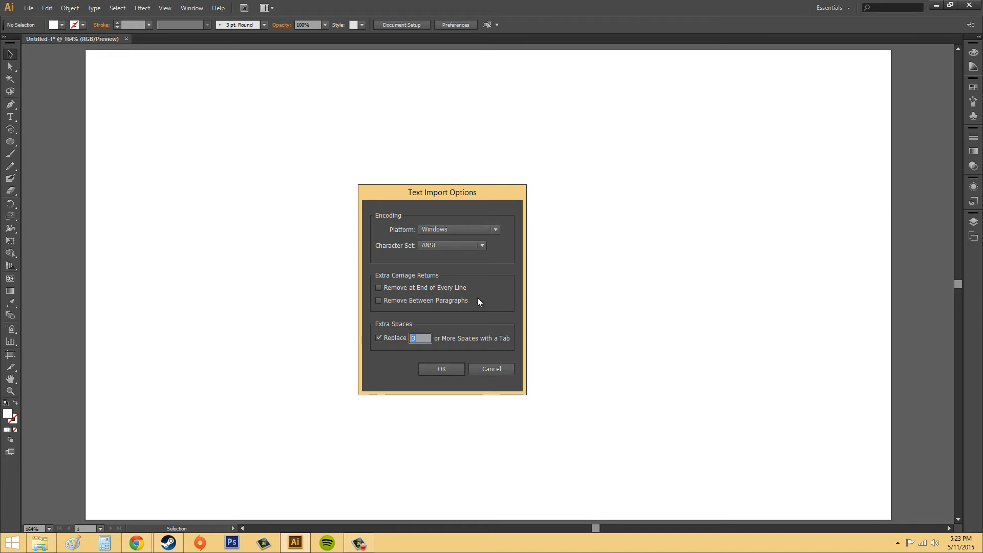
{"action": "mouse_move", "coordinate": [430, 309]}
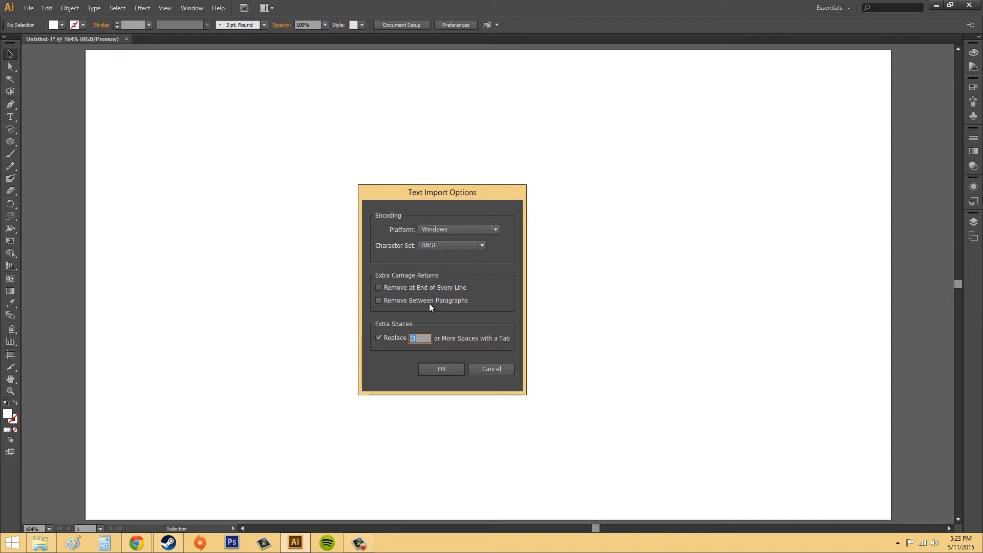
{"action": "mouse_move", "coordinate": [443, 292]}
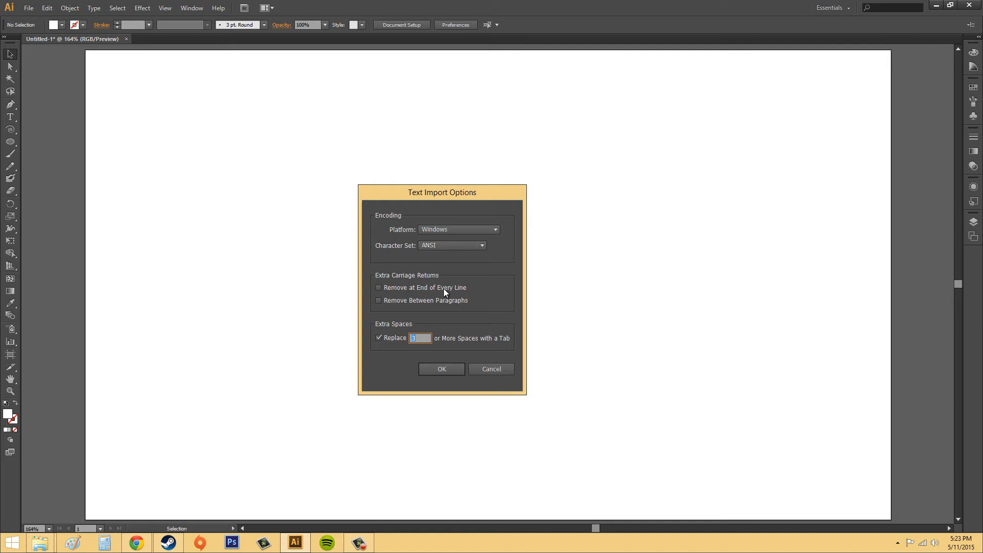
{"action": "mouse_move", "coordinate": [454, 264]}
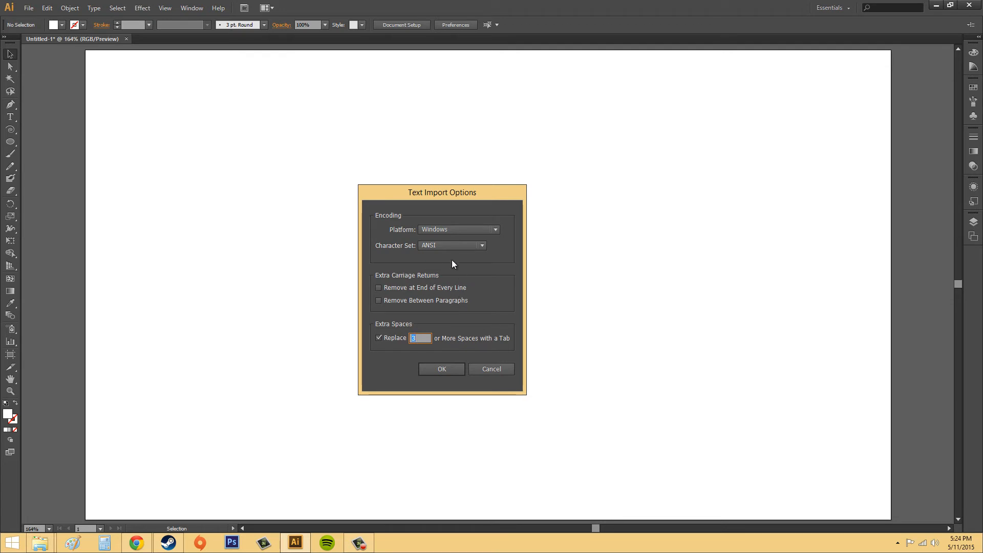
{"action": "mouse_move", "coordinate": [449, 286]}
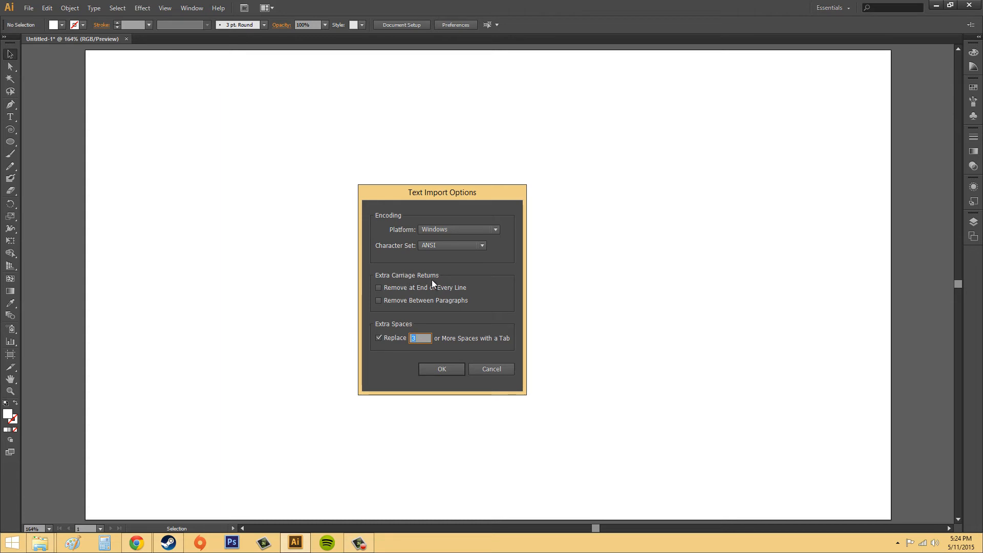
{"action": "mouse_move", "coordinate": [395, 308]}
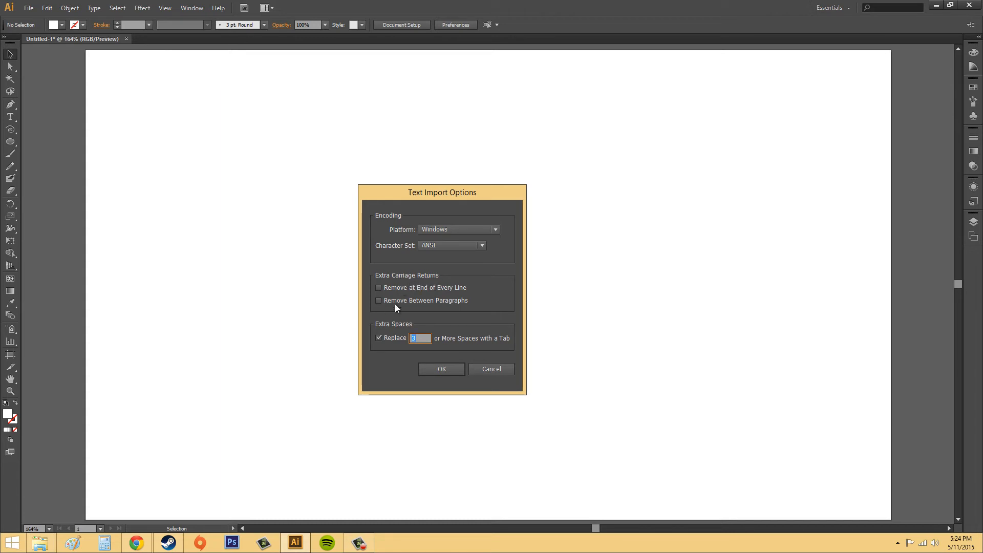
{"action": "mouse_move", "coordinate": [375, 301]}
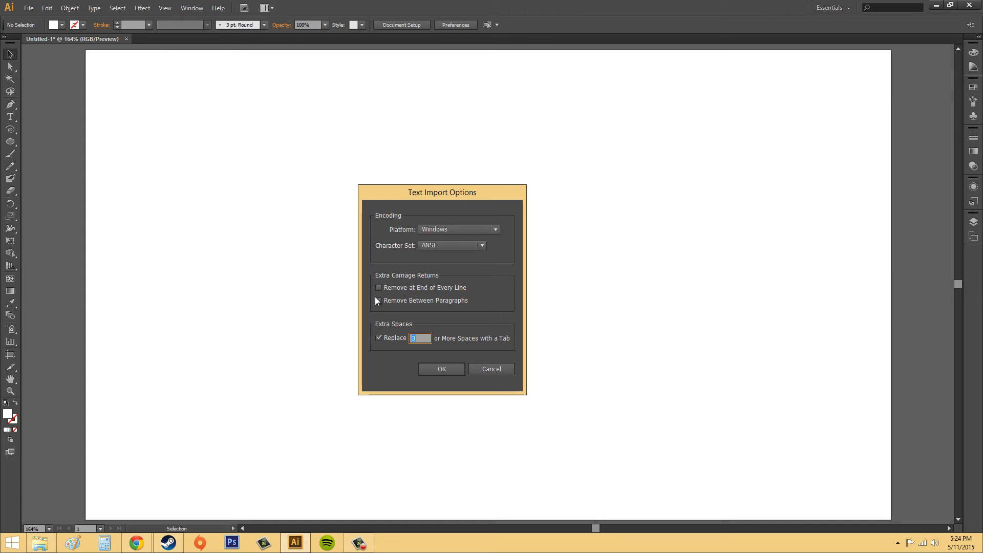
{"action": "mouse_move", "coordinate": [440, 375]}
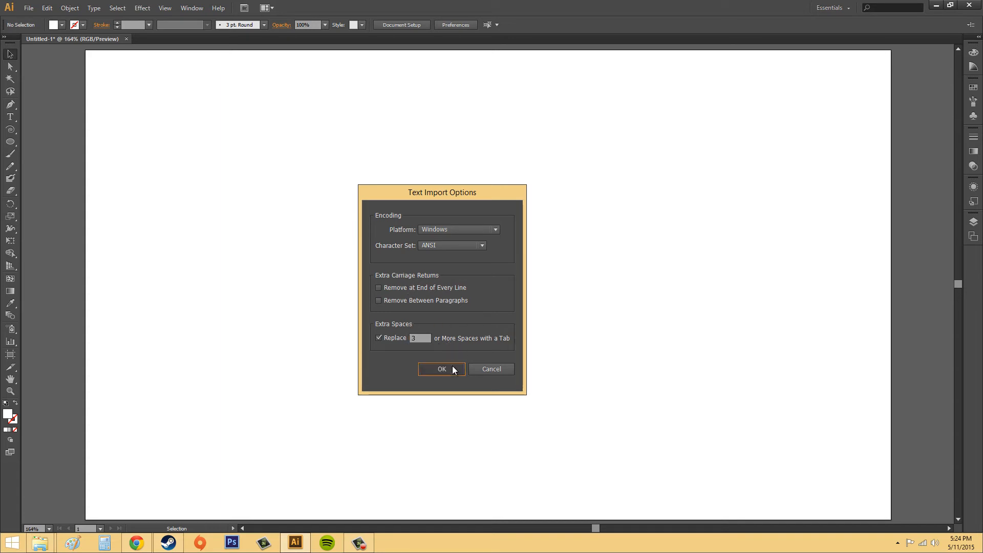
{"action": "left_click", "coordinate": [441, 369]}
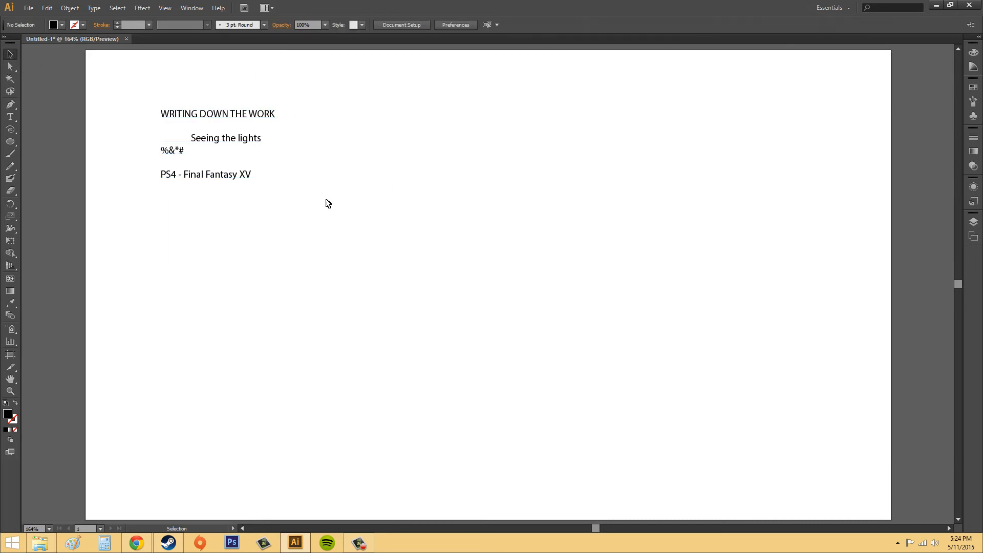
{"action": "left_click", "coordinate": [217, 113]}
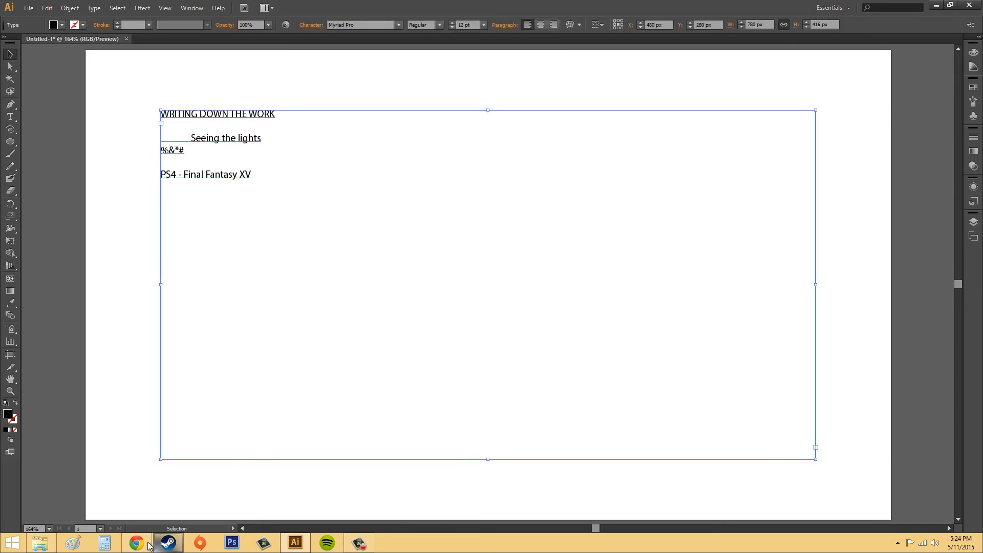
{"action": "mouse_move", "coordinate": [136, 542]}
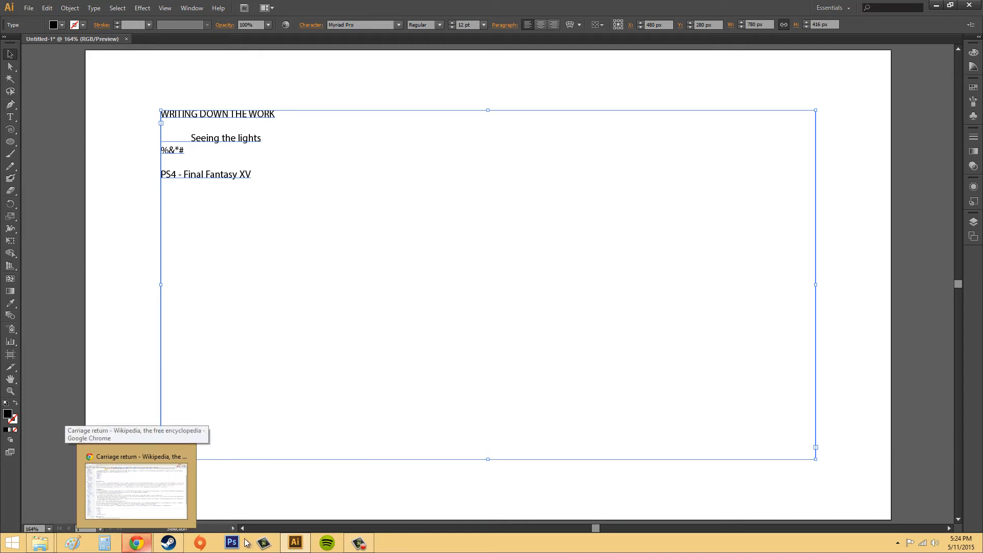
Step: Read the Computers section of Wikipedia's Carriage return article, then return to Illustrator
{"action": "left_click", "coordinate": [137, 485]}
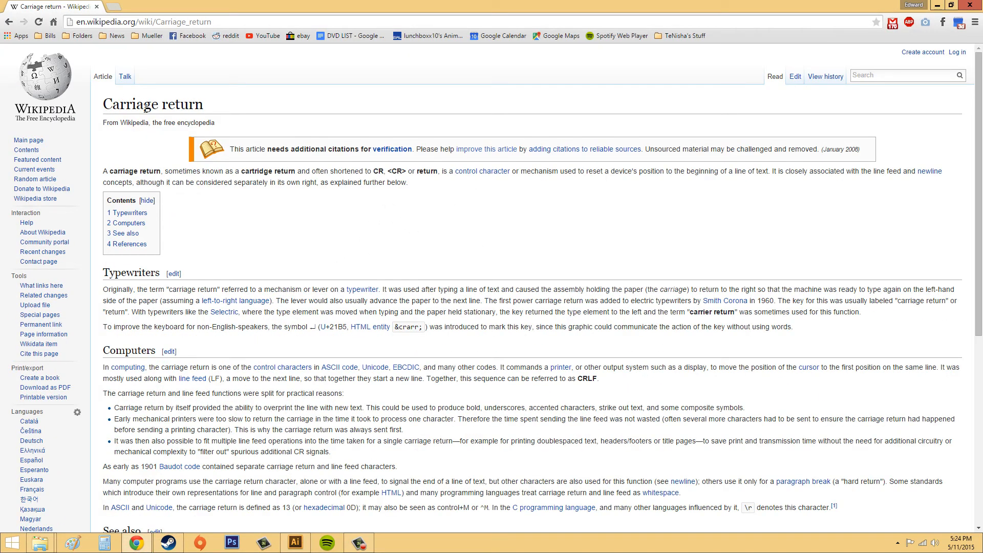
{"action": "scroll", "scroll_direction": "down", "scroll_amount": 3}
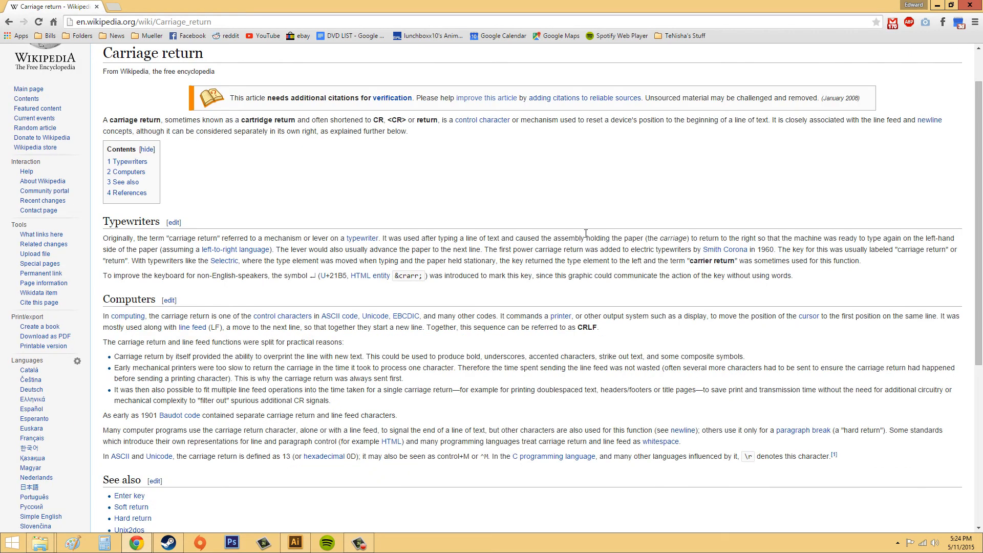
{"action": "mouse_move", "coordinate": [790, 146]}
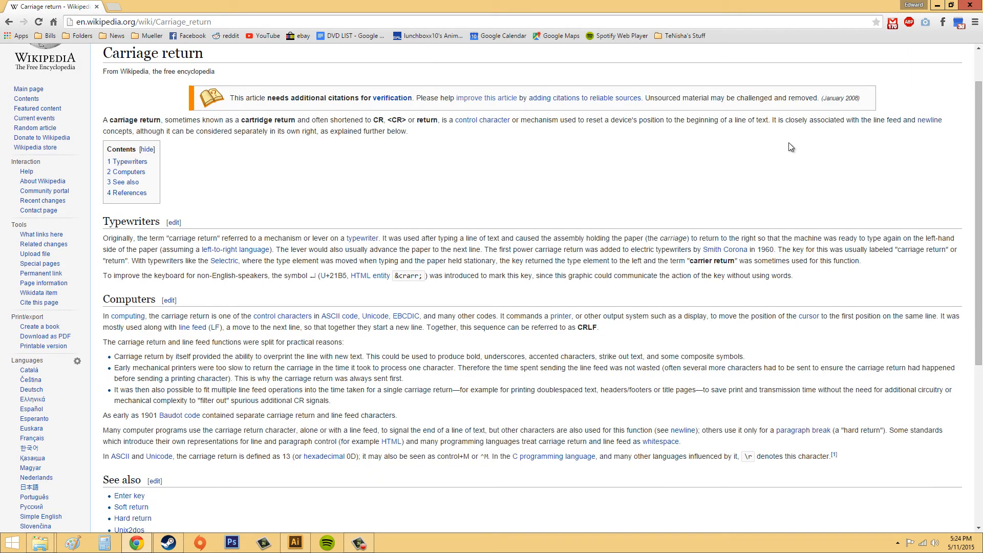
{"action": "mouse_move", "coordinate": [730, 197]}
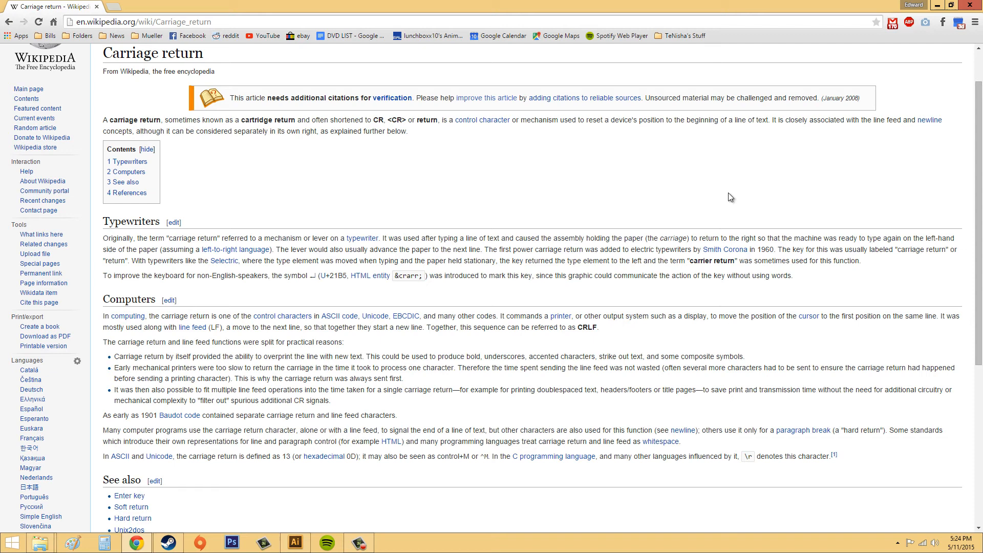
{"action": "mouse_move", "coordinate": [639, 170]}
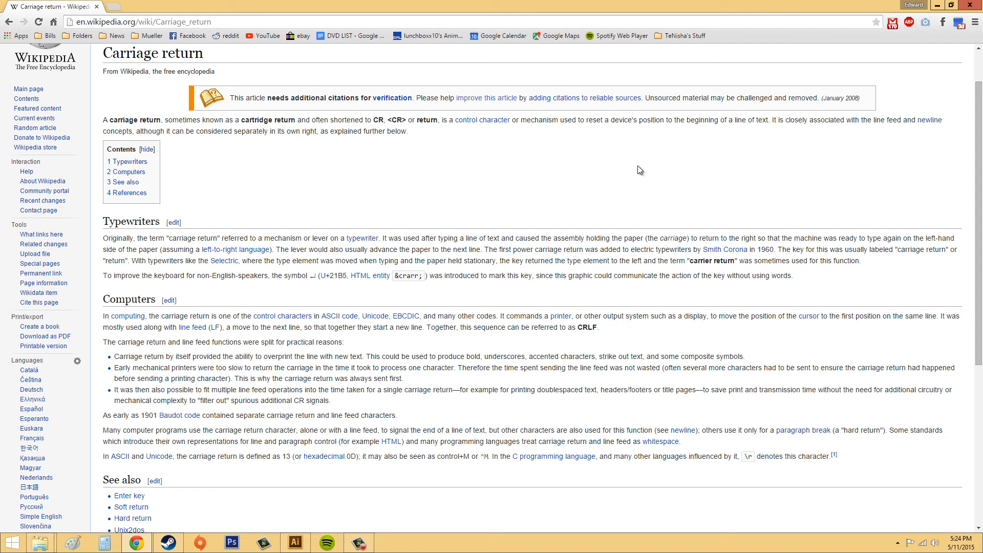
{"action": "scroll", "scroll_direction": "down", "scroll_amount": 3}
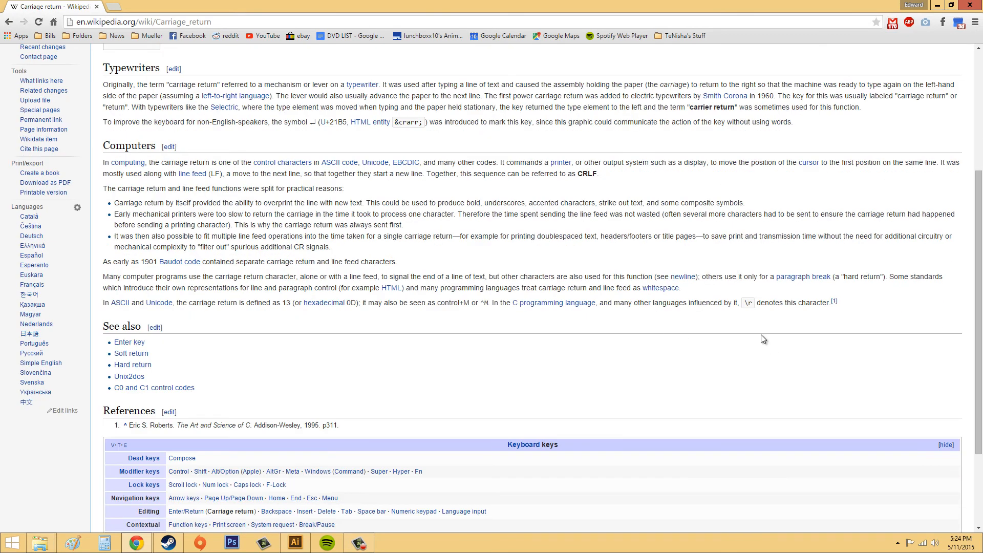
{"action": "mouse_move", "coordinate": [704, 301]}
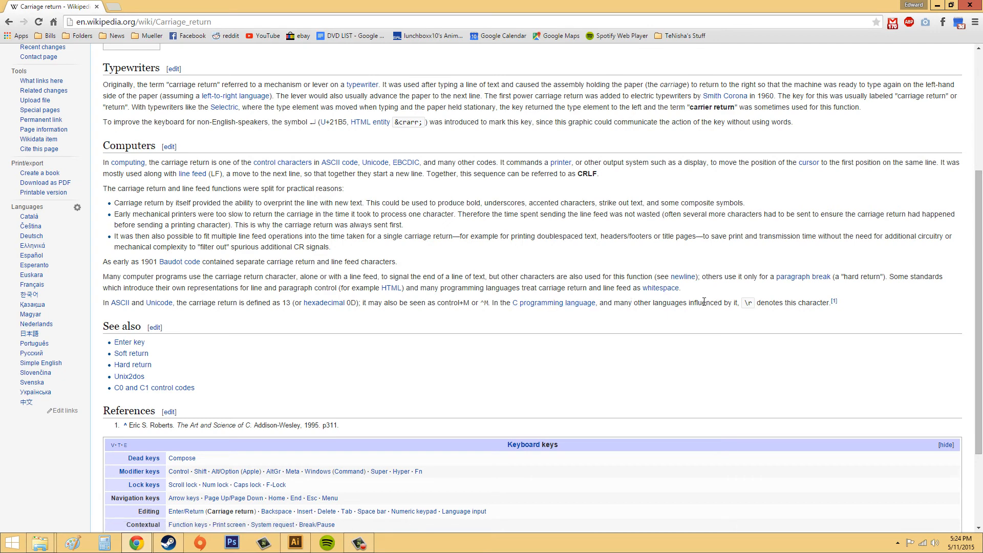
{"action": "mouse_move", "coordinate": [119, 303]}
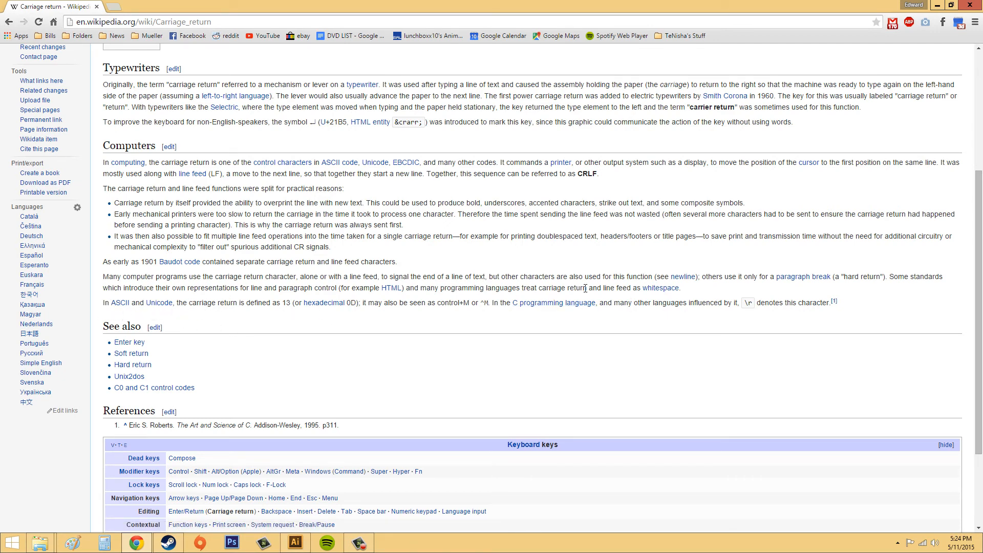
{"action": "left_click", "coordinate": [295, 542]}
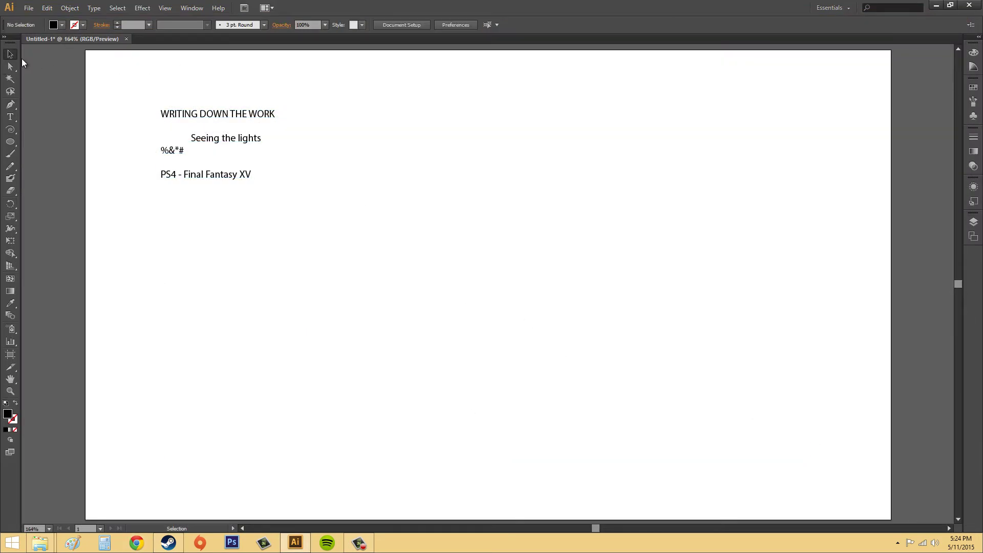
{"action": "mouse_move", "coordinate": [483, 102]}
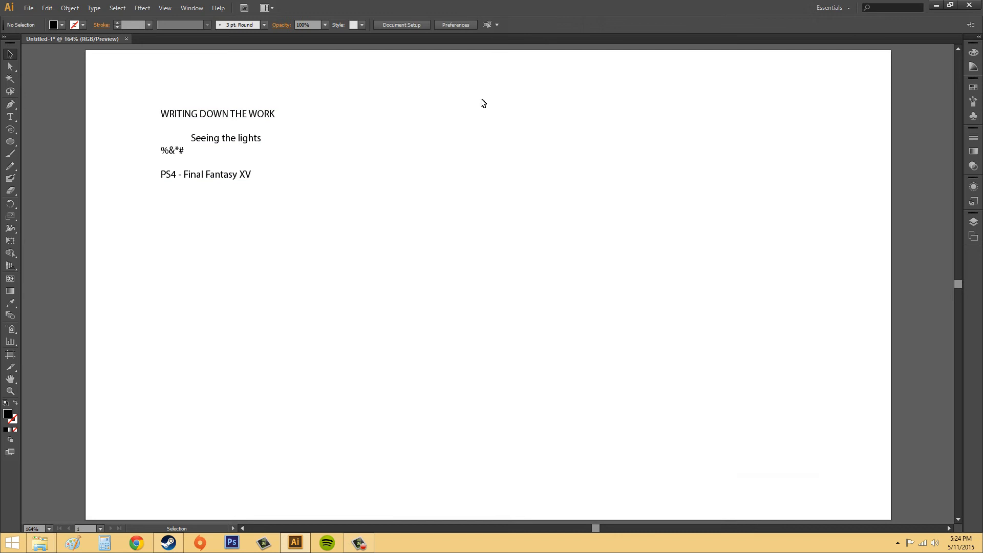
{"action": "mouse_move", "coordinate": [387, 96]}
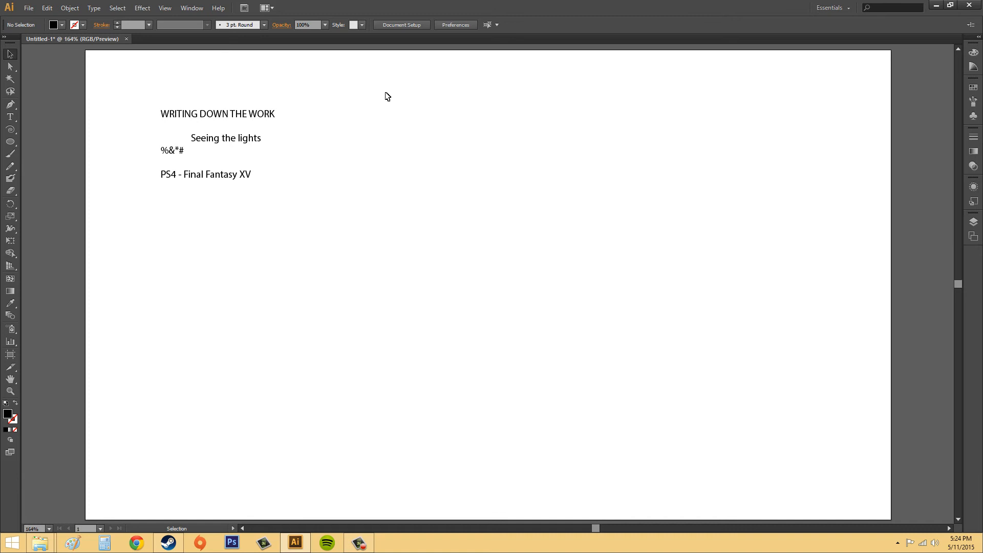
{"action": "mouse_move", "coordinate": [412, 303]}
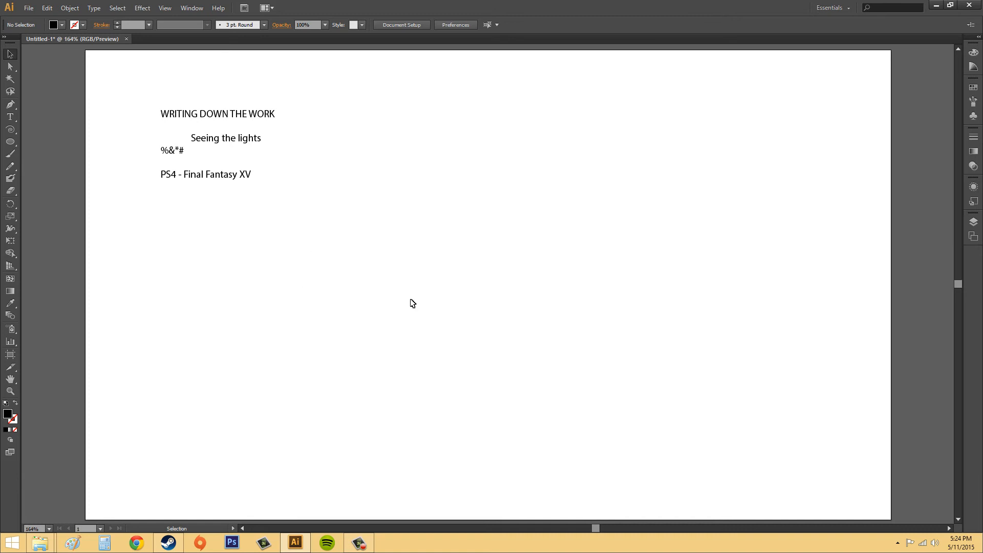
{"action": "mouse_move", "coordinate": [654, 381]}
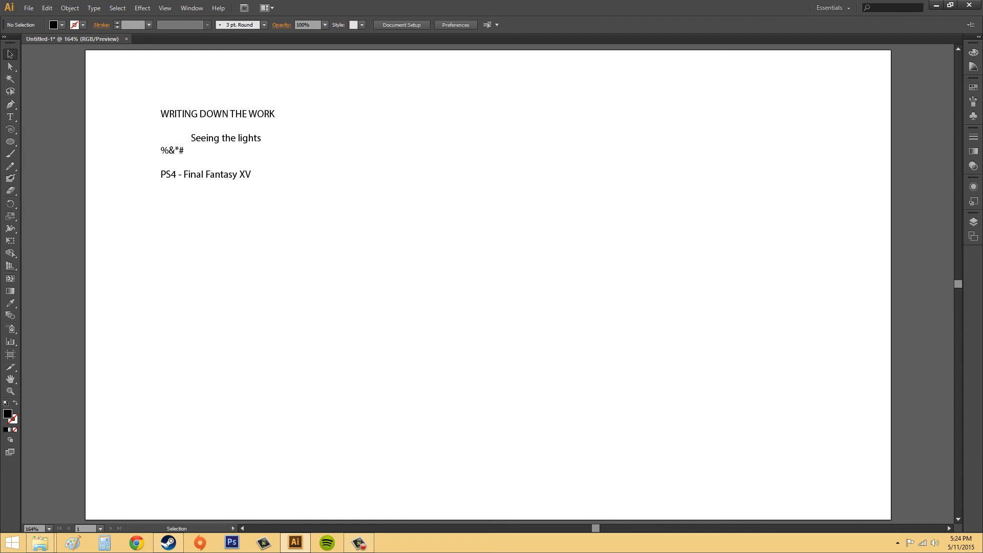
{"action": "mouse_move", "coordinate": [625, 314]}
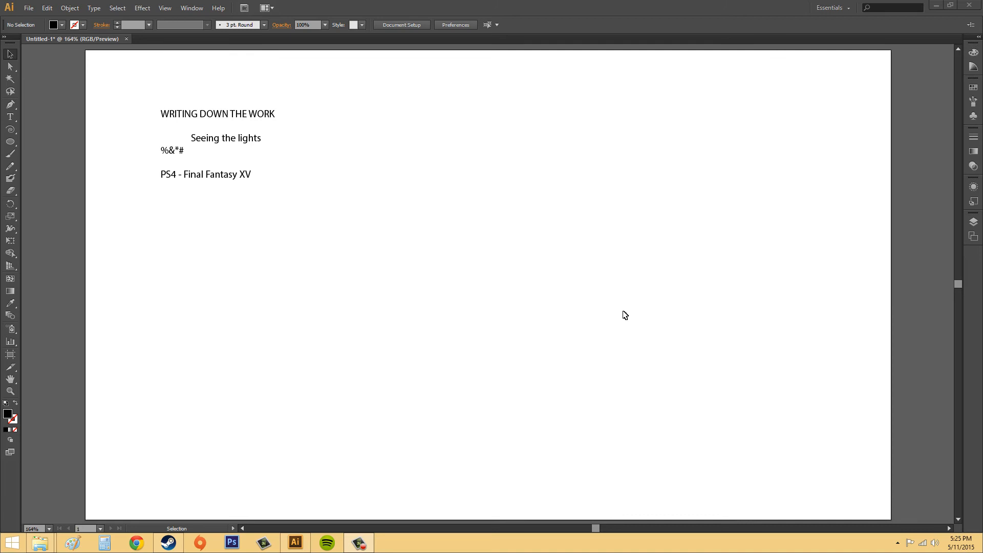
{"action": "mouse_move", "coordinate": [511, 259]}
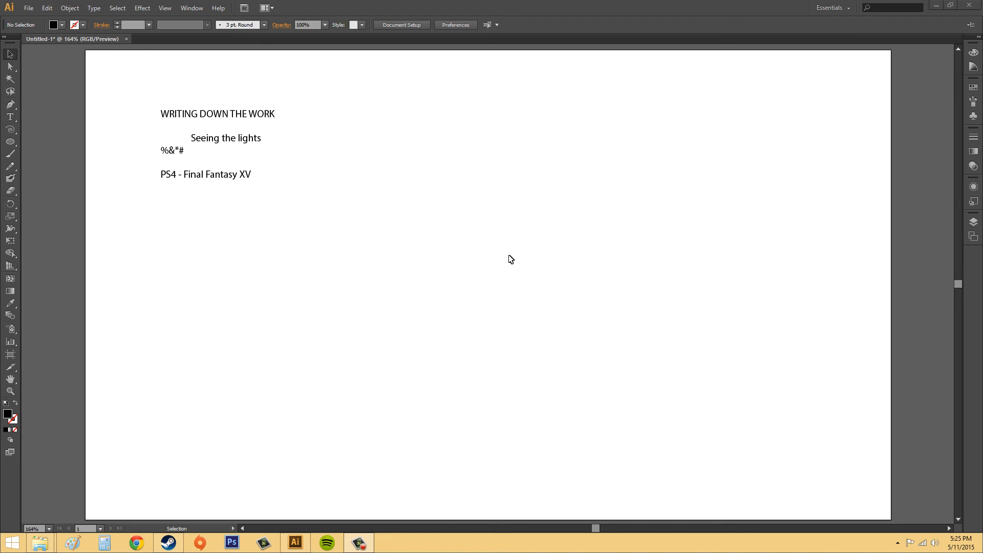
{"action": "mouse_move", "coordinate": [152, 144]}
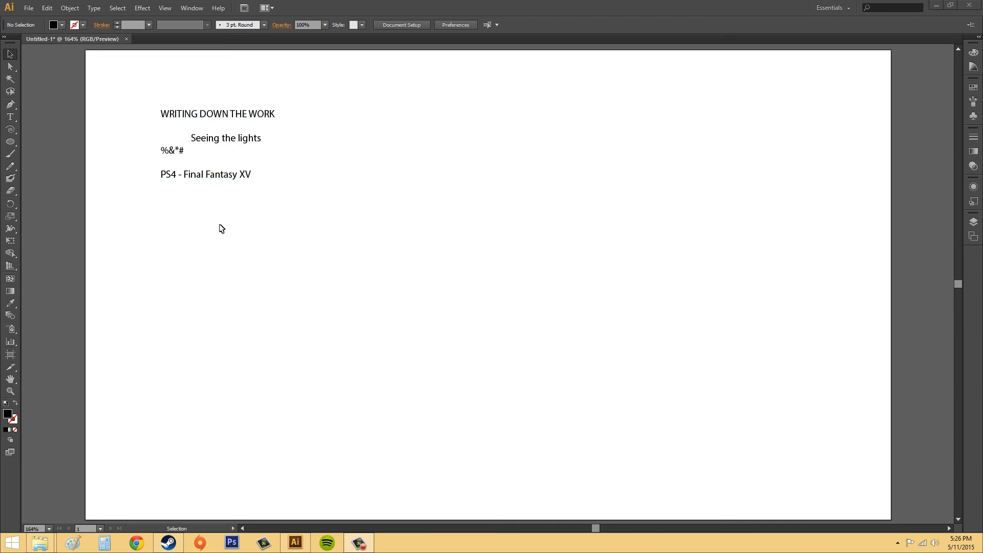
{"action": "mouse_move", "coordinate": [175, 227]}
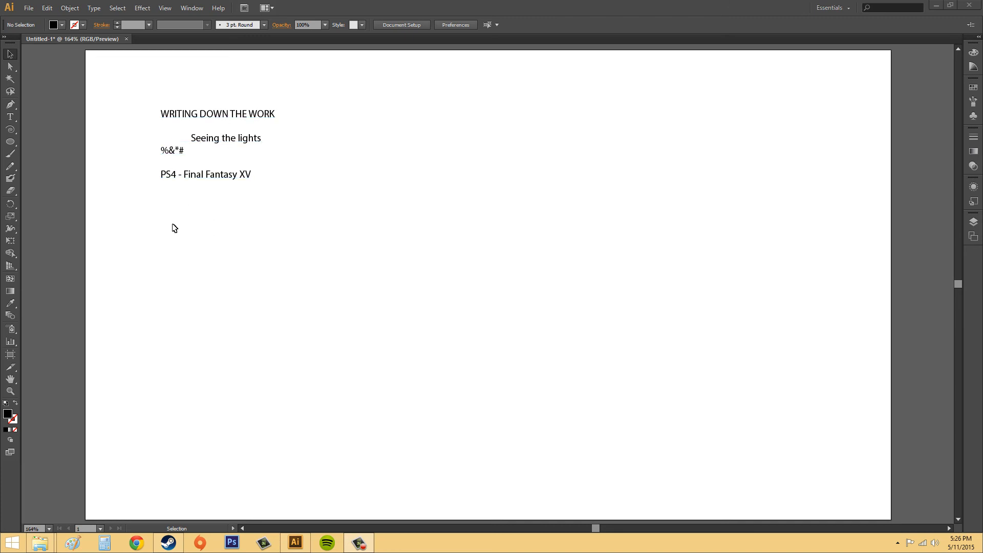
{"action": "mouse_move", "coordinate": [270, 281]}
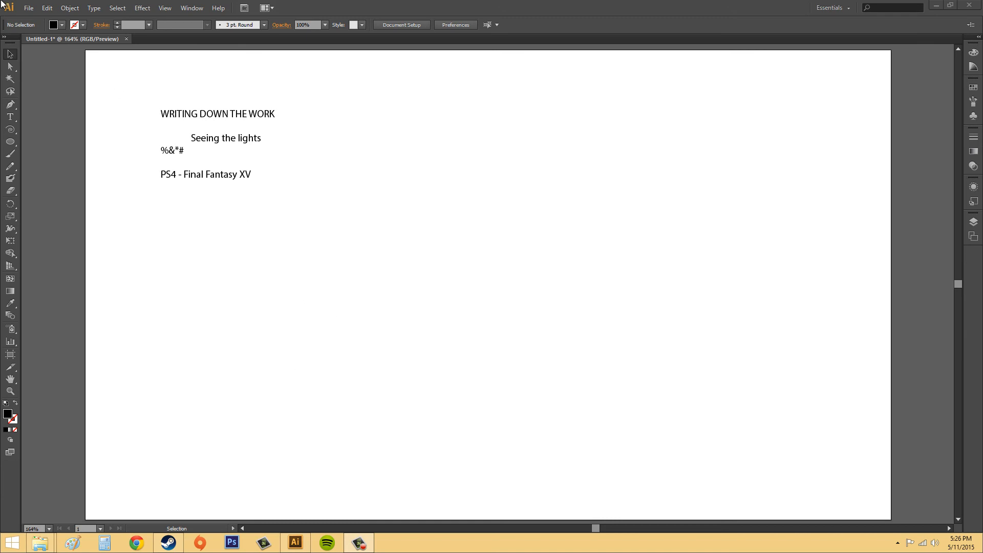
{"action": "left_click", "coordinate": [28, 7]}
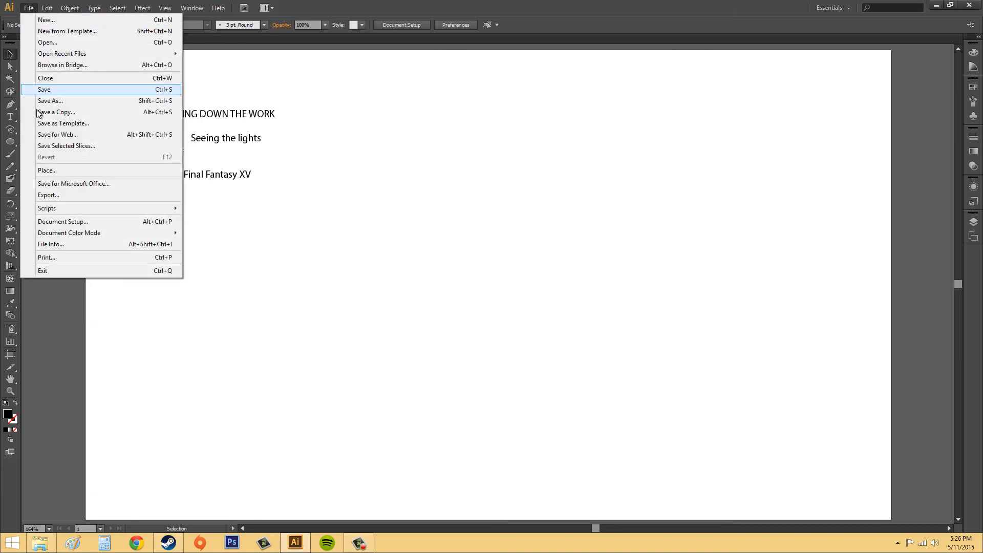
{"action": "left_click", "coordinate": [47, 170]}
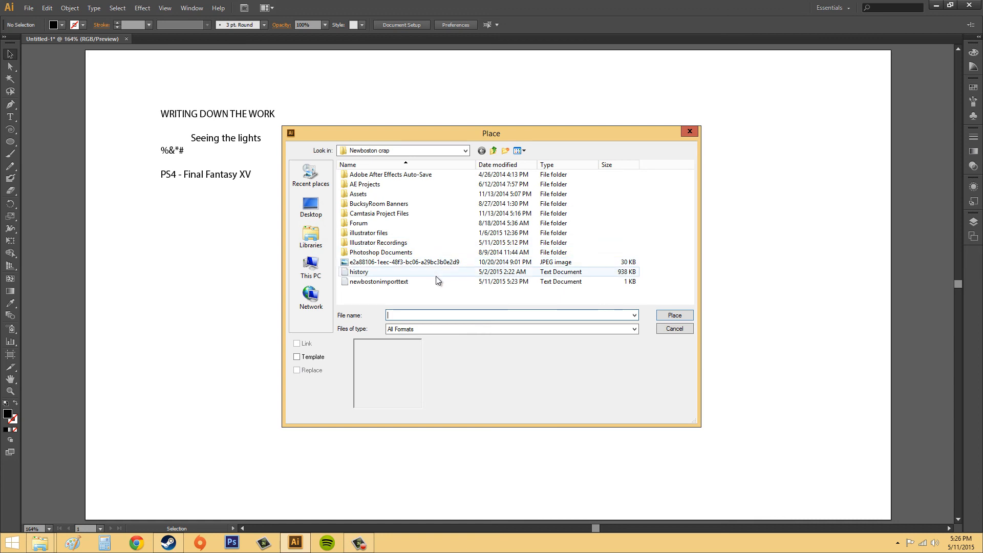
{"action": "left_click", "coordinate": [673, 314]}
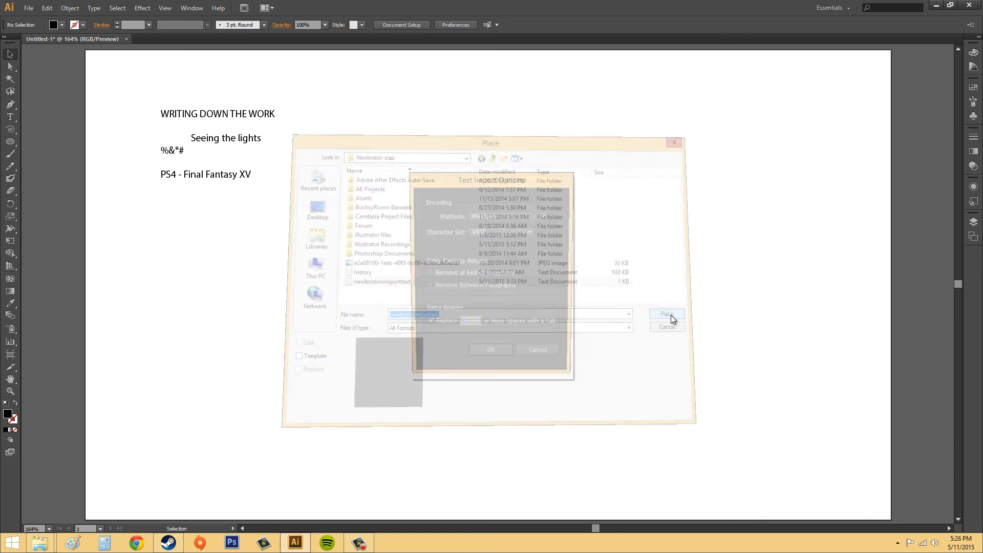
{"action": "left_click", "coordinate": [665, 314]}
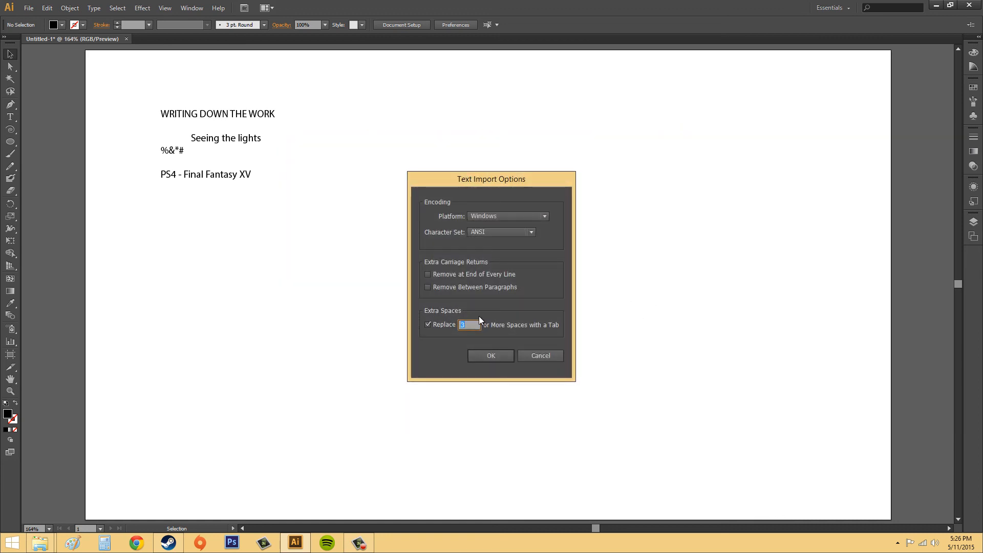
{"action": "mouse_move", "coordinate": [482, 333]}
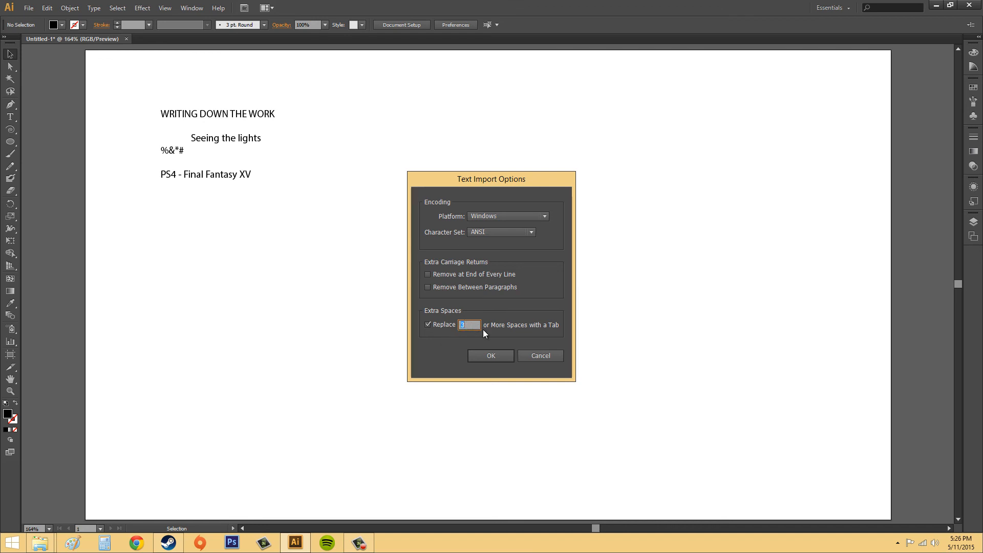
{"action": "mouse_move", "coordinate": [504, 375]}
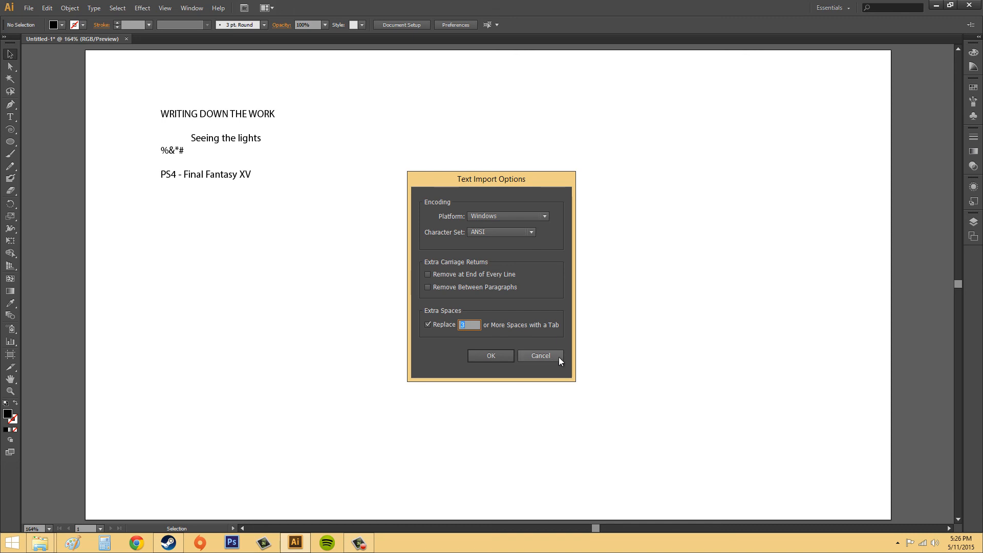
{"action": "mouse_move", "coordinate": [553, 360]}
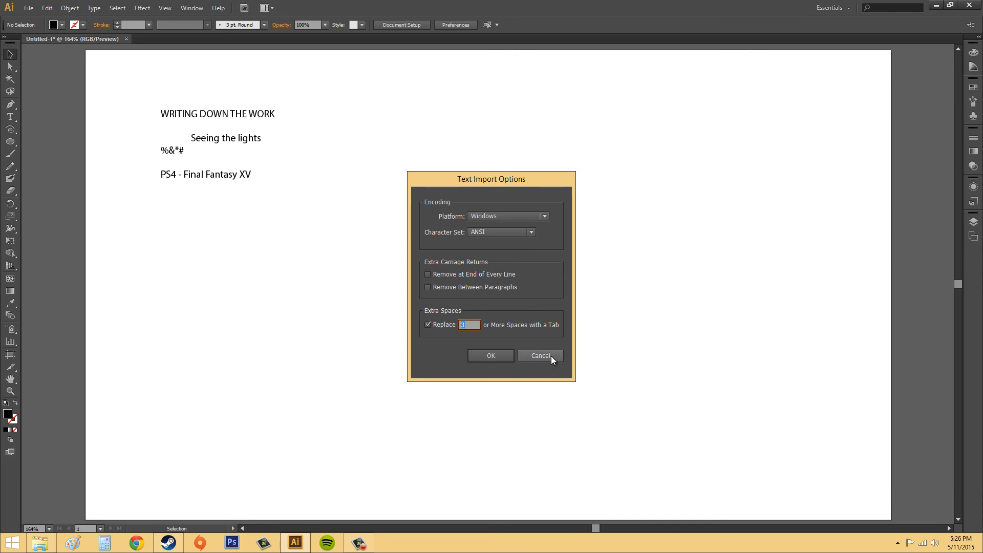
{"action": "left_click", "coordinate": [538, 355]}
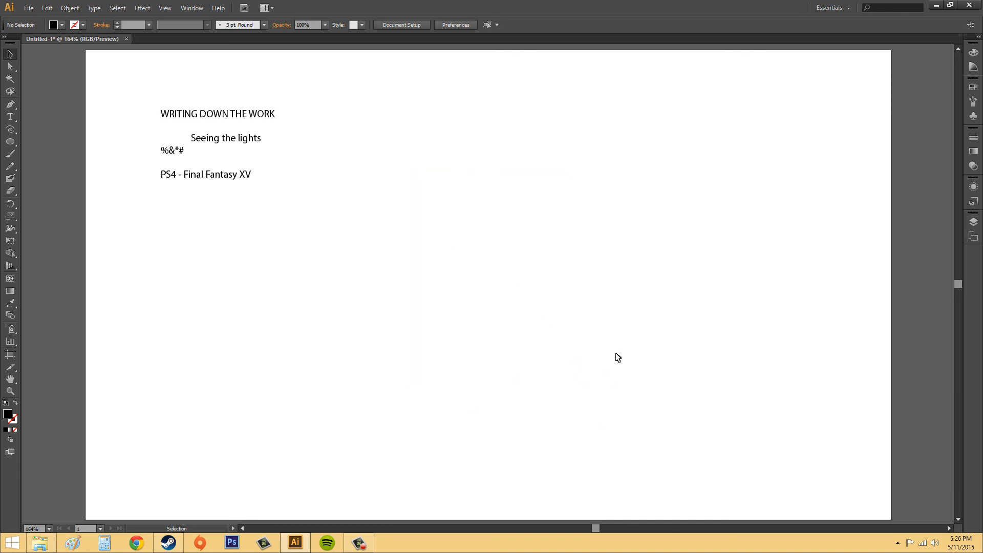
{"action": "mouse_move", "coordinate": [481, 303]}
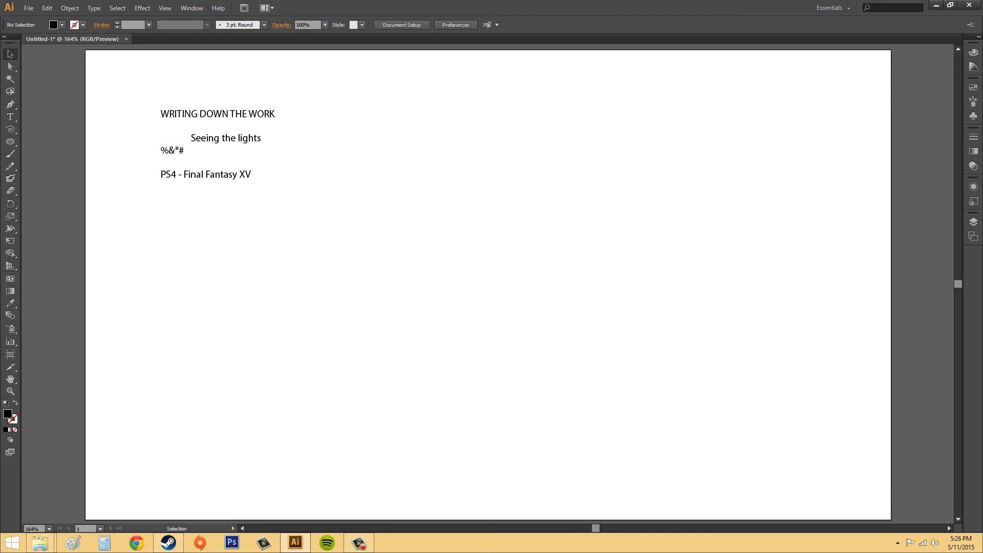
{"action": "mouse_move", "coordinate": [470, 366]}
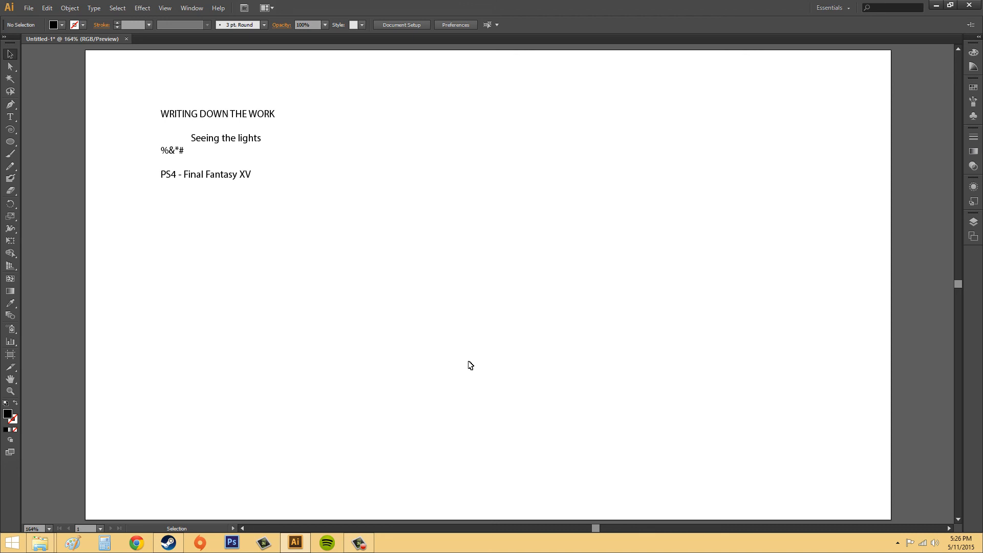
{"action": "mouse_move", "coordinate": [567, 315]}
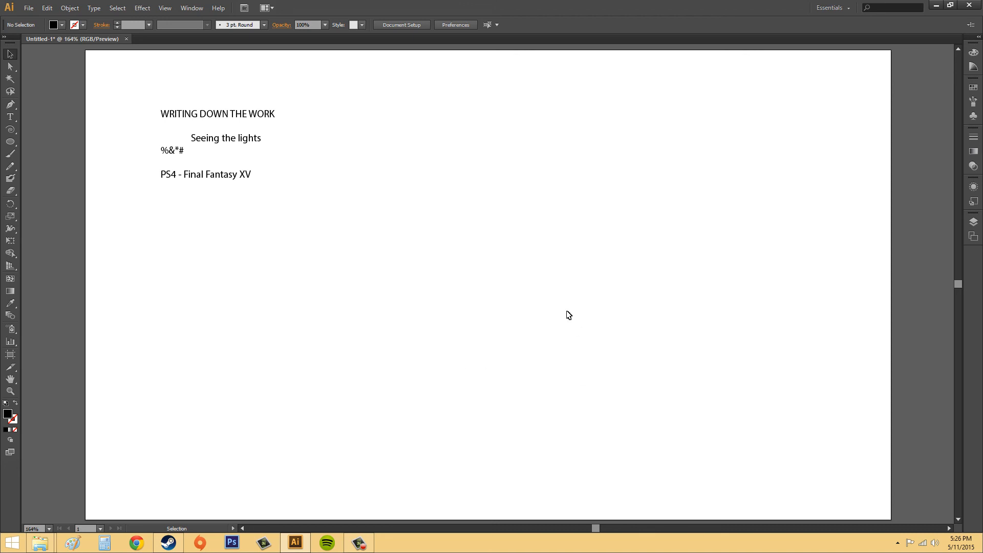
{"action": "mouse_move", "coordinate": [505, 311]}
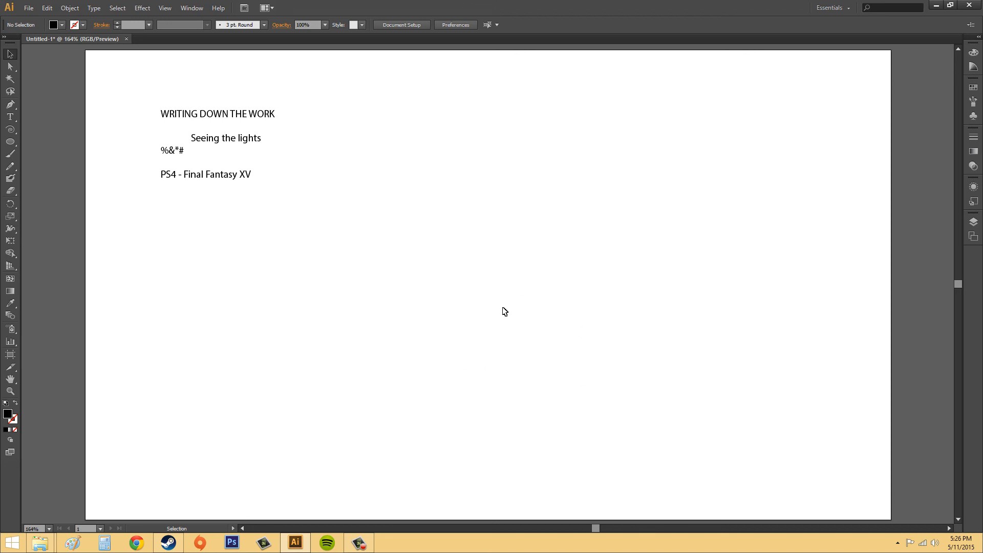